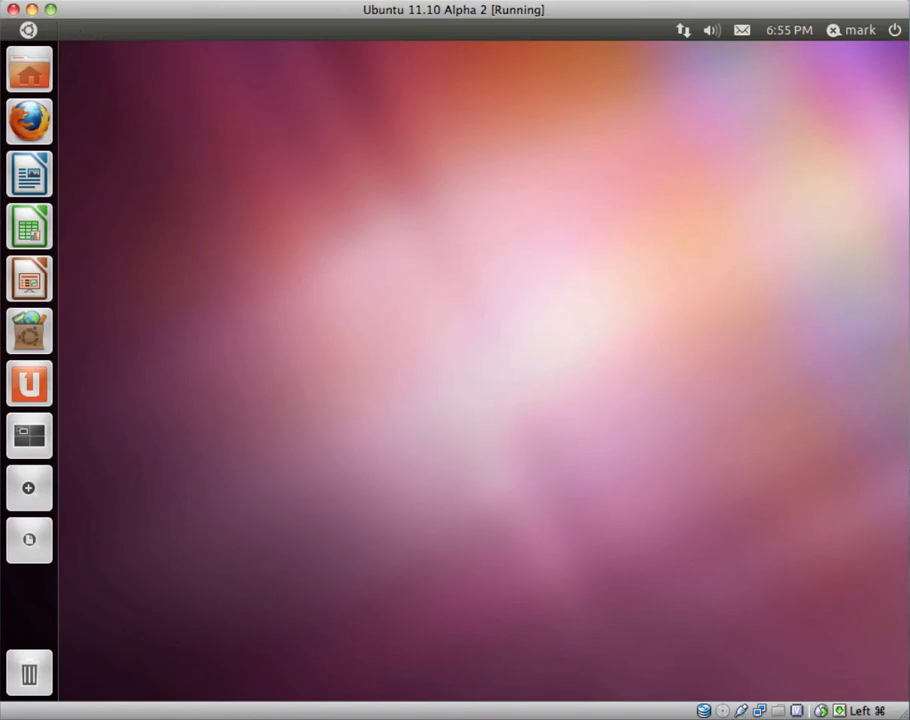
{"action": "mouse_move", "coordinate": [764, 206]}
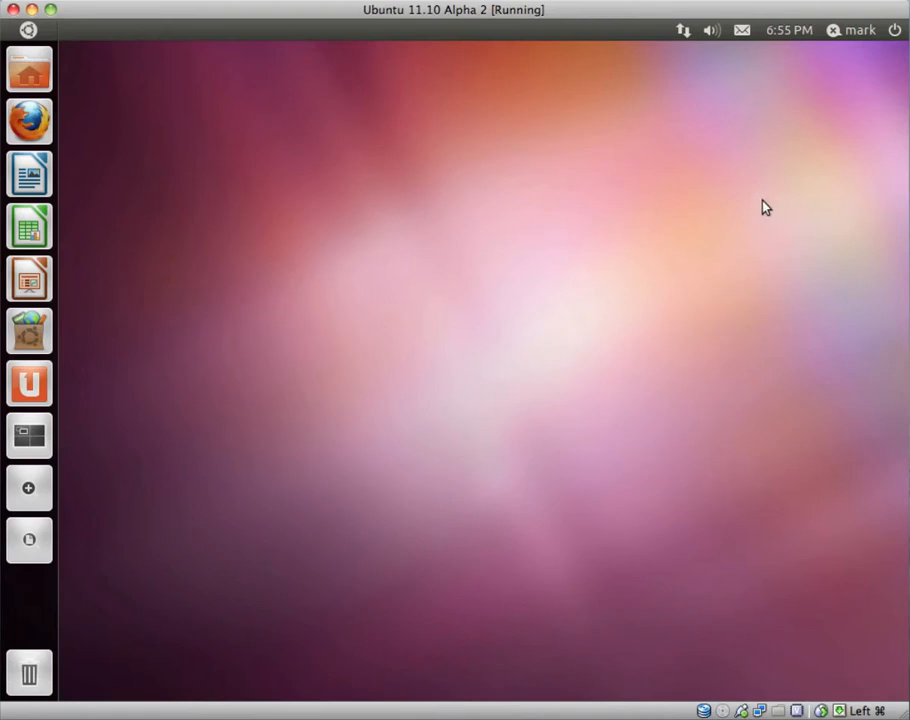
{"action": "mouse_move", "coordinate": [452, 236]}
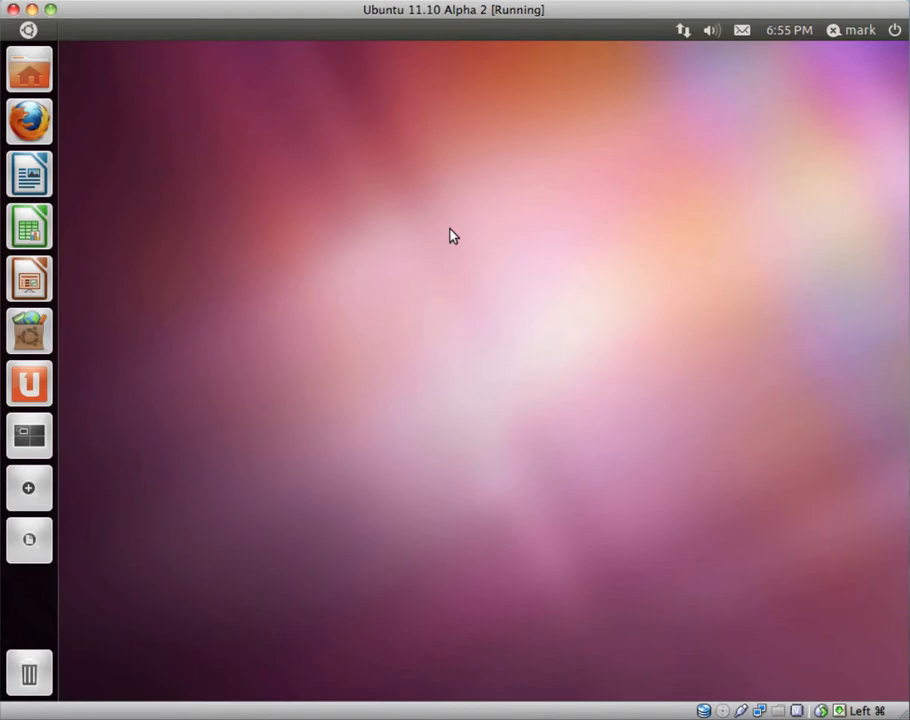
{"action": "mouse_move", "coordinate": [40, 32]}
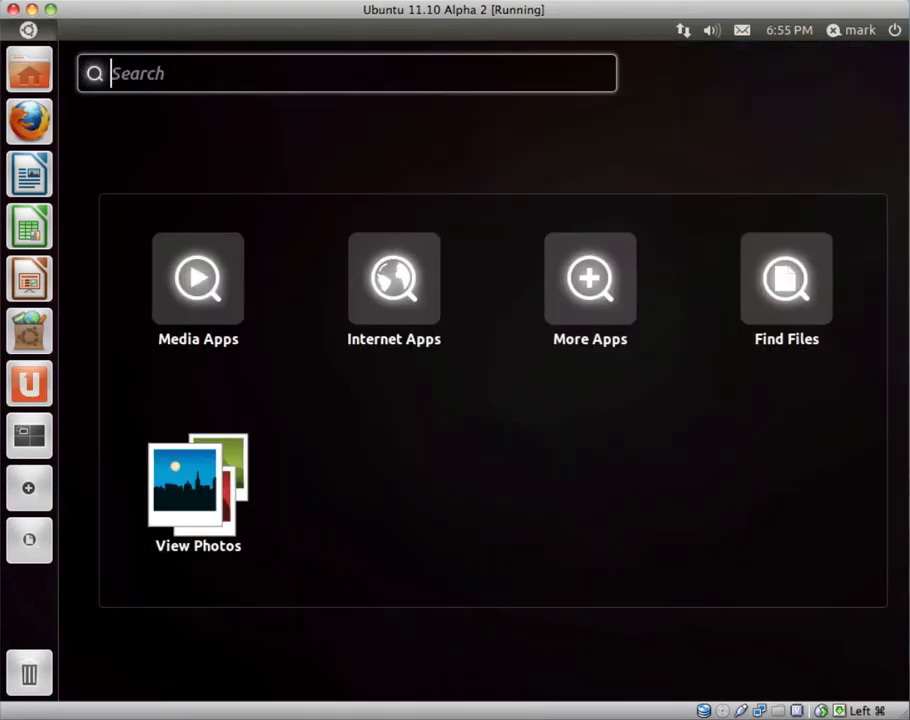
Step: Tour the top-panel indicators: sound and playback, messaging, calendar, and the session/shutdown menu
{"action": "type", "text": "Fire"}
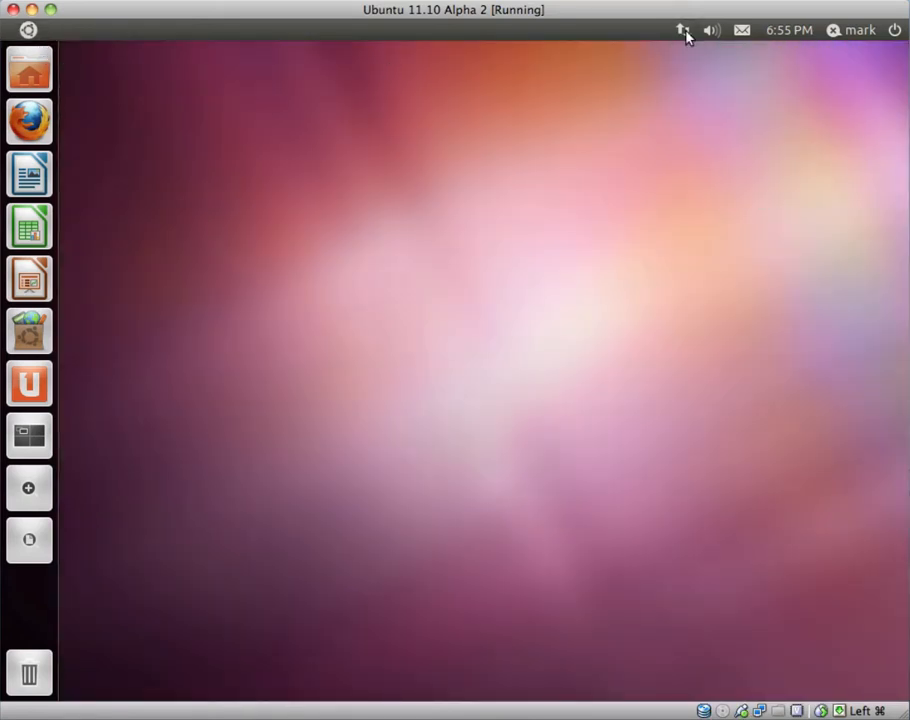
{"action": "left_click", "coordinate": [712, 30]}
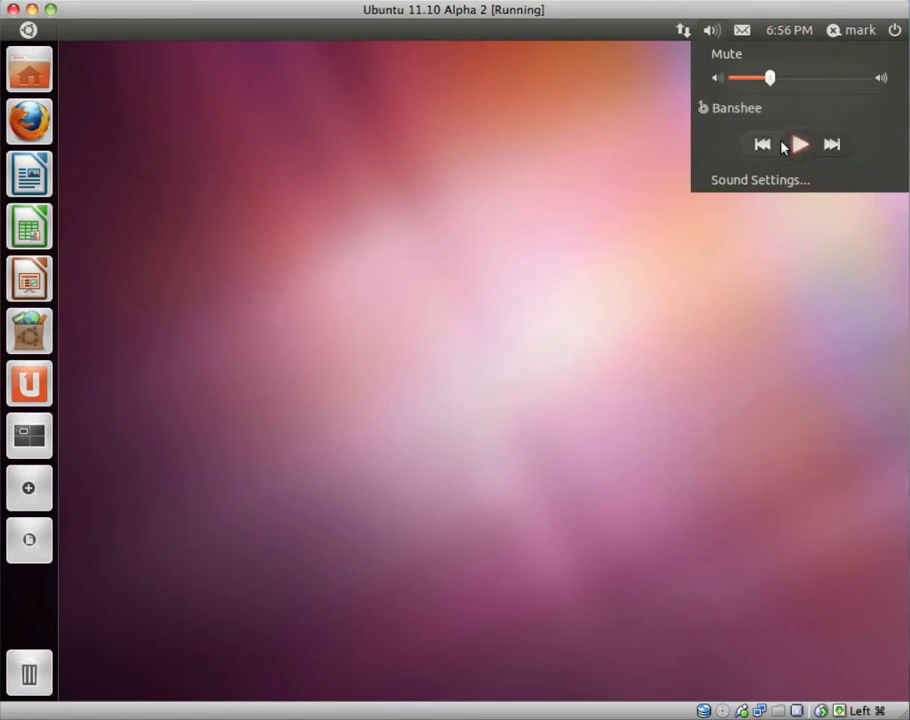
{"action": "left_click", "coordinate": [712, 30]}
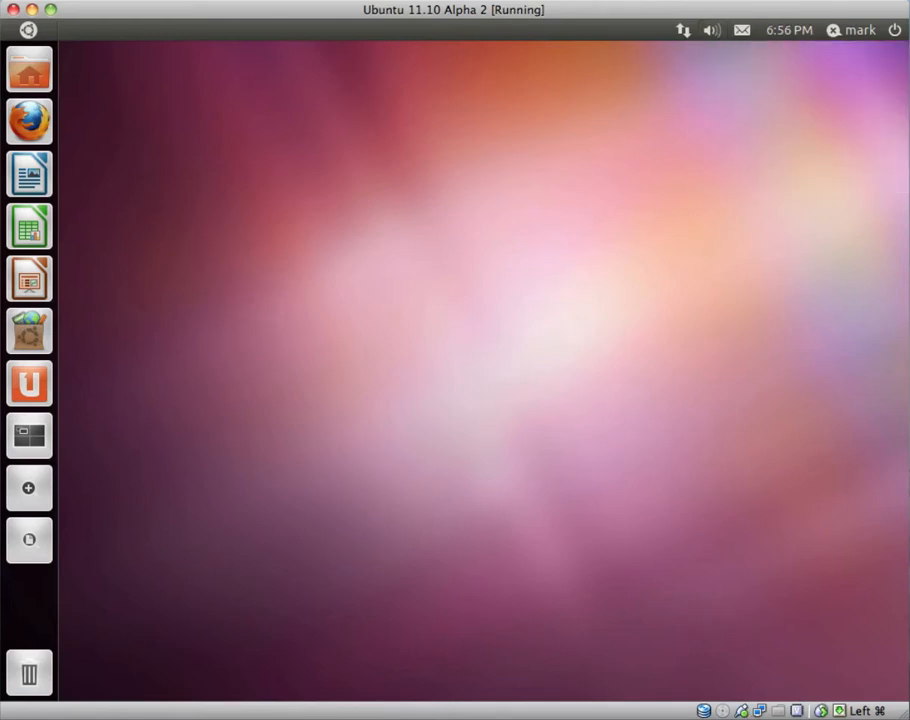
{"action": "left_click", "coordinate": [740, 30]}
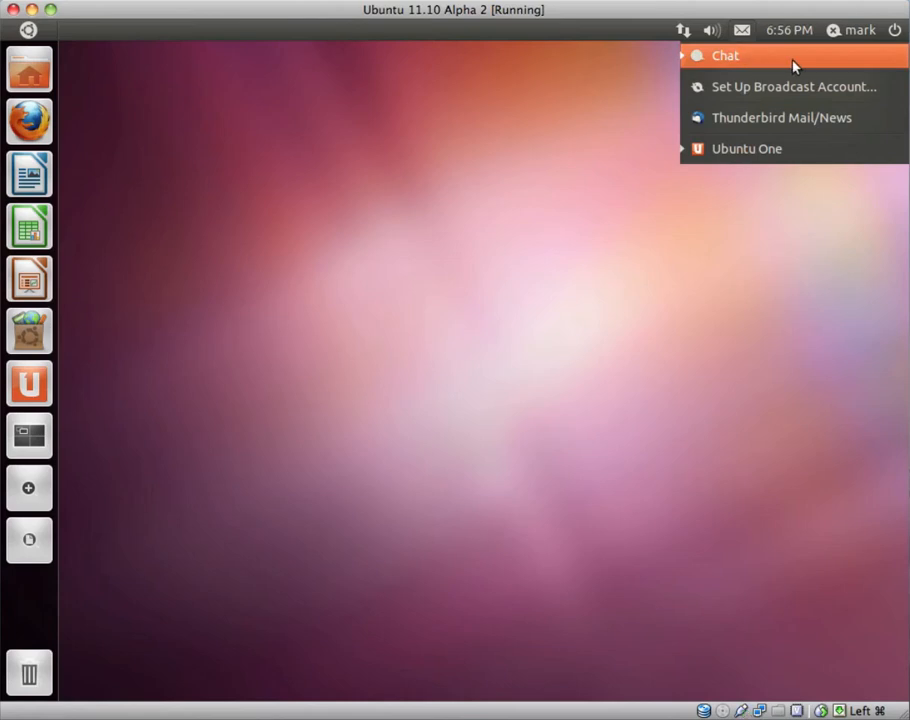
{"action": "mouse_move", "coordinate": [780, 116]}
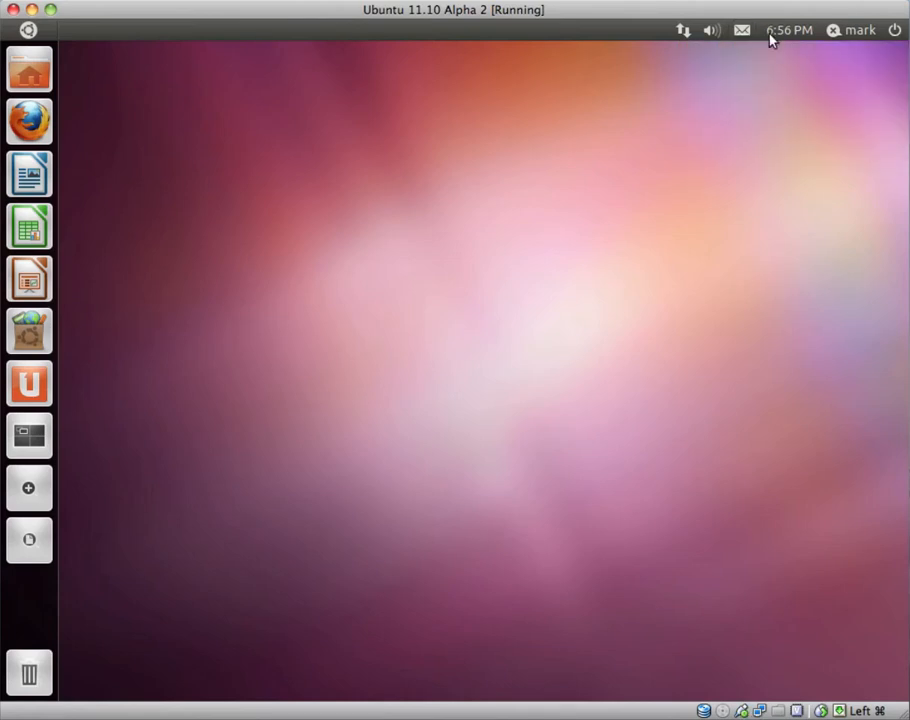
{"action": "left_click", "coordinate": [788, 30]}
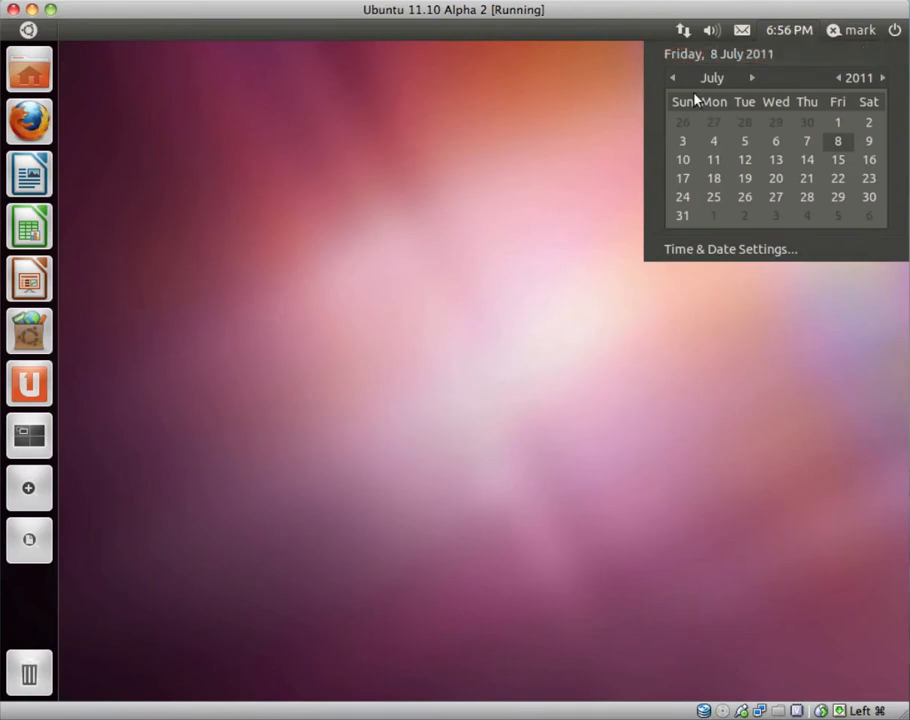
{"action": "mouse_move", "coordinate": [730, 248]}
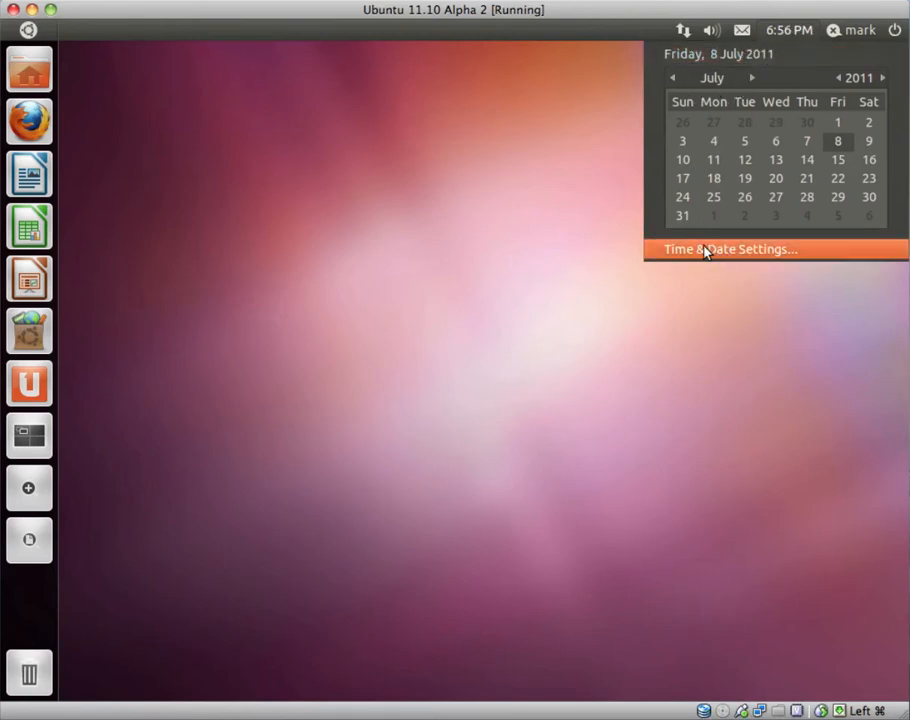
{"action": "mouse_move", "coordinate": [788, 30]}
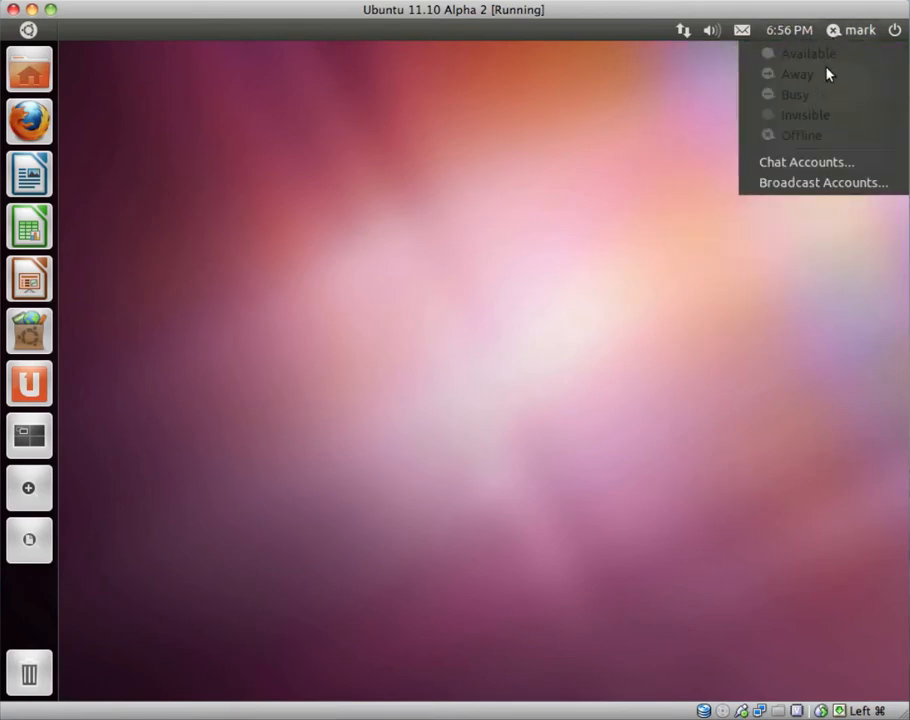
{"action": "mouse_move", "coordinate": [796, 88]}
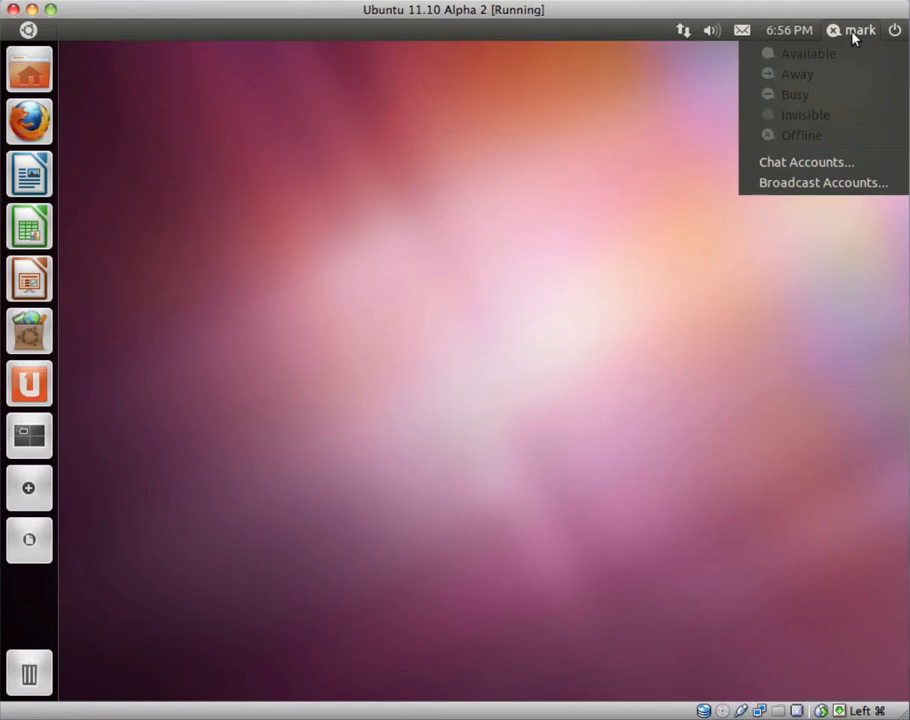
{"action": "left_click", "coordinate": [894, 30]}
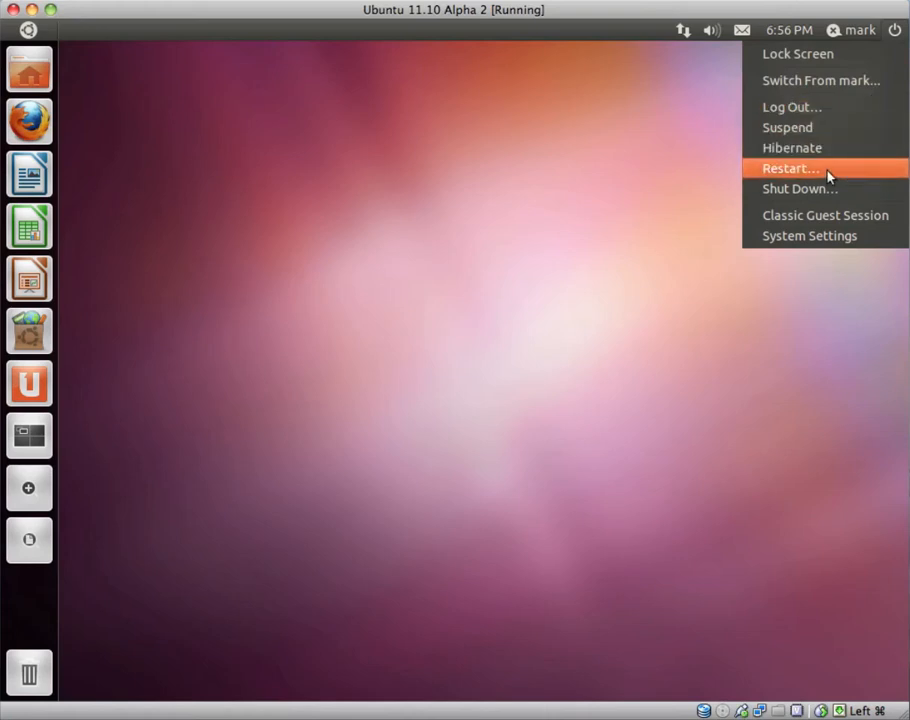
{"action": "mouse_move", "coordinate": [816, 216]}
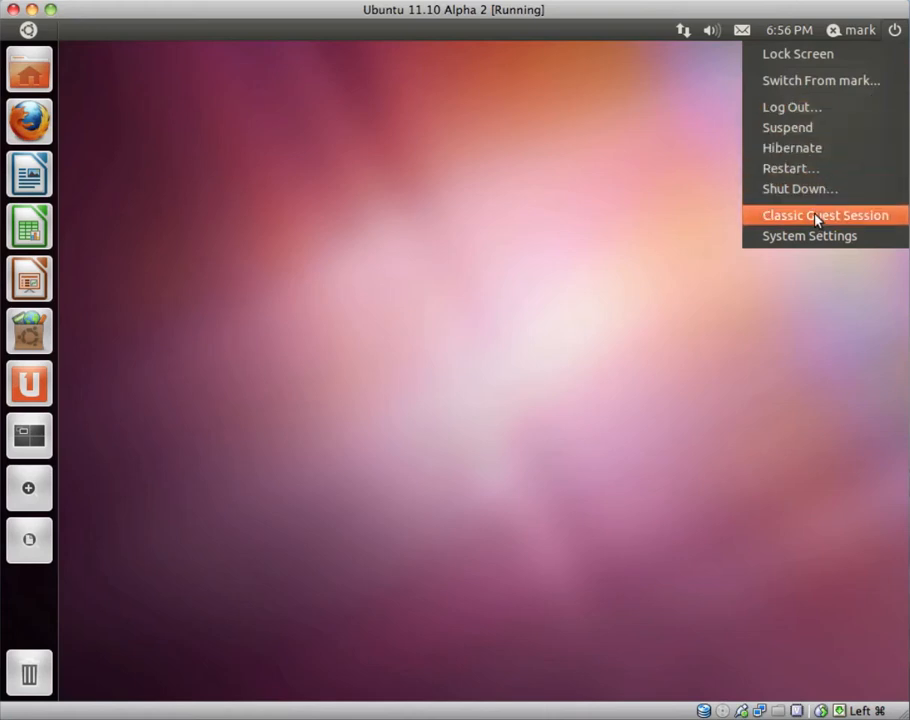
{"action": "mouse_move", "coordinate": [800, 236]}
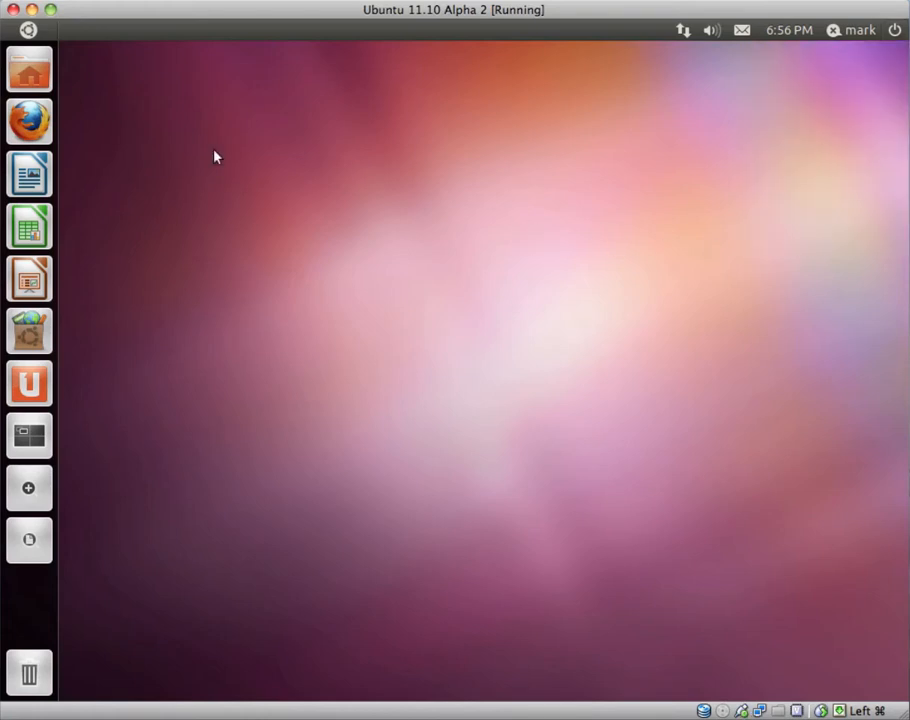
{"action": "mouse_move", "coordinate": [28, 70]}
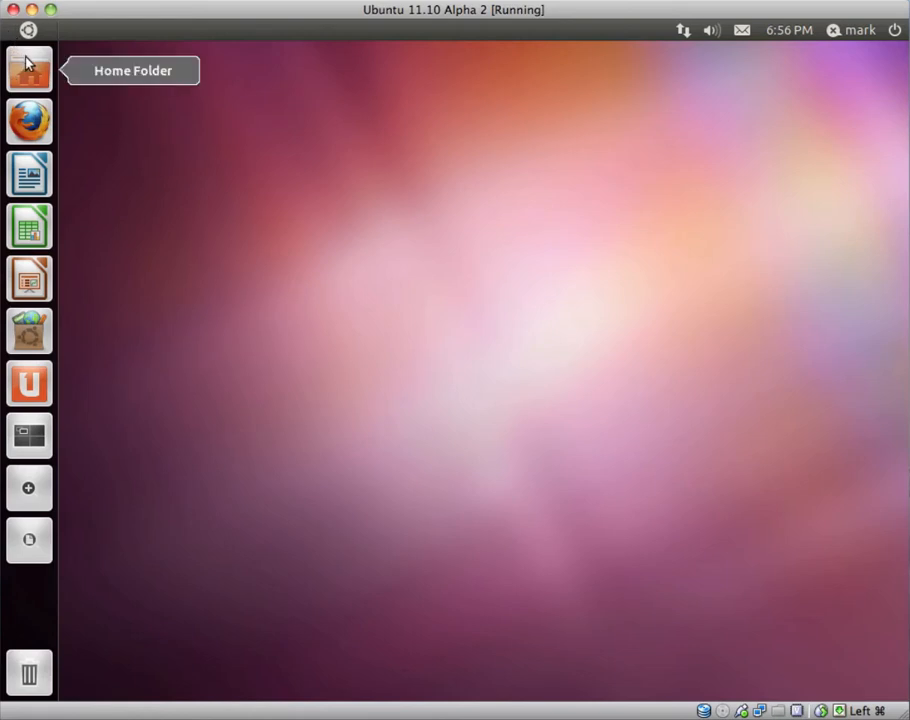
{"action": "mouse_move", "coordinate": [28, 122]}
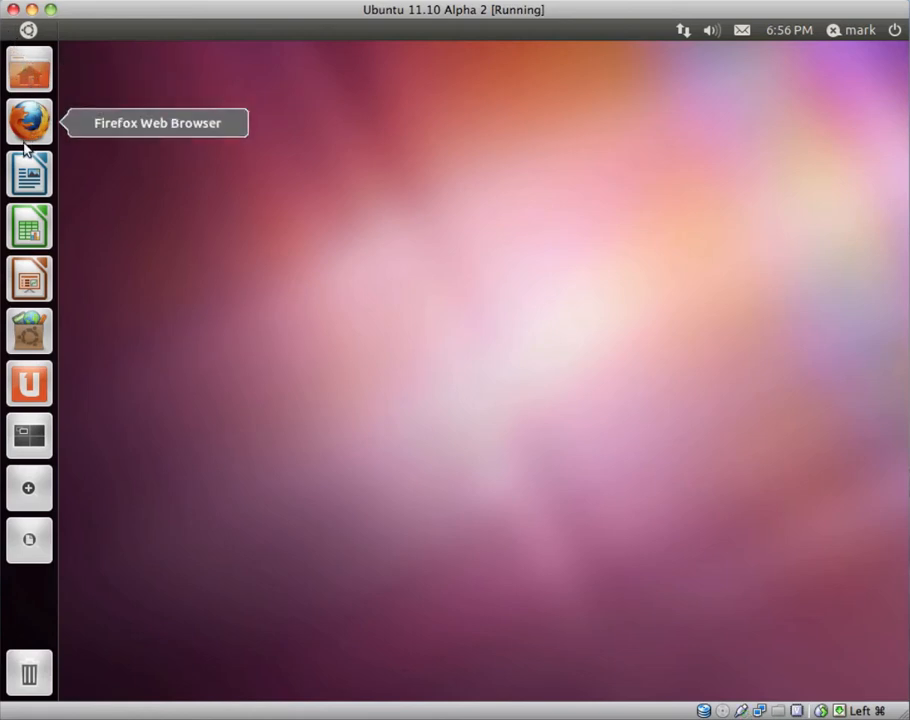
{"action": "mouse_move", "coordinate": [28, 212]}
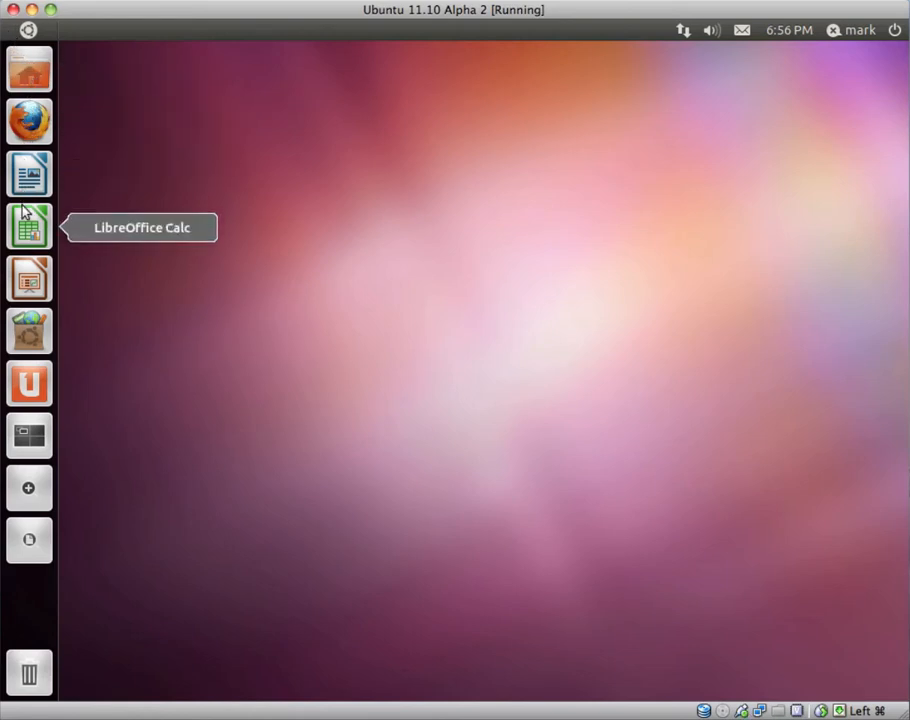
{"action": "mouse_move", "coordinate": [28, 122]}
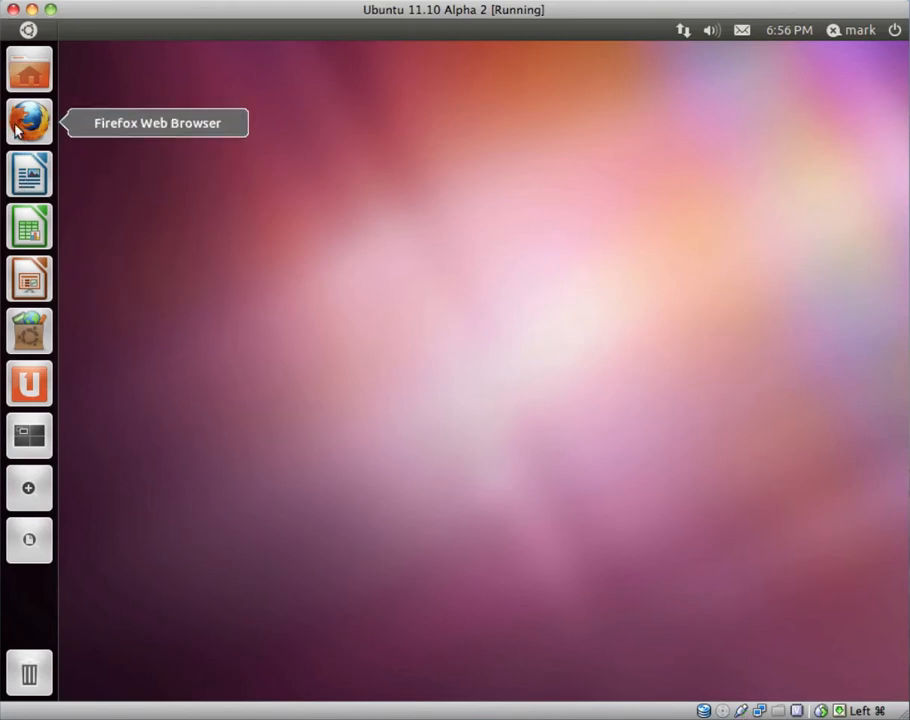
{"action": "mouse_move", "coordinate": [28, 70]}
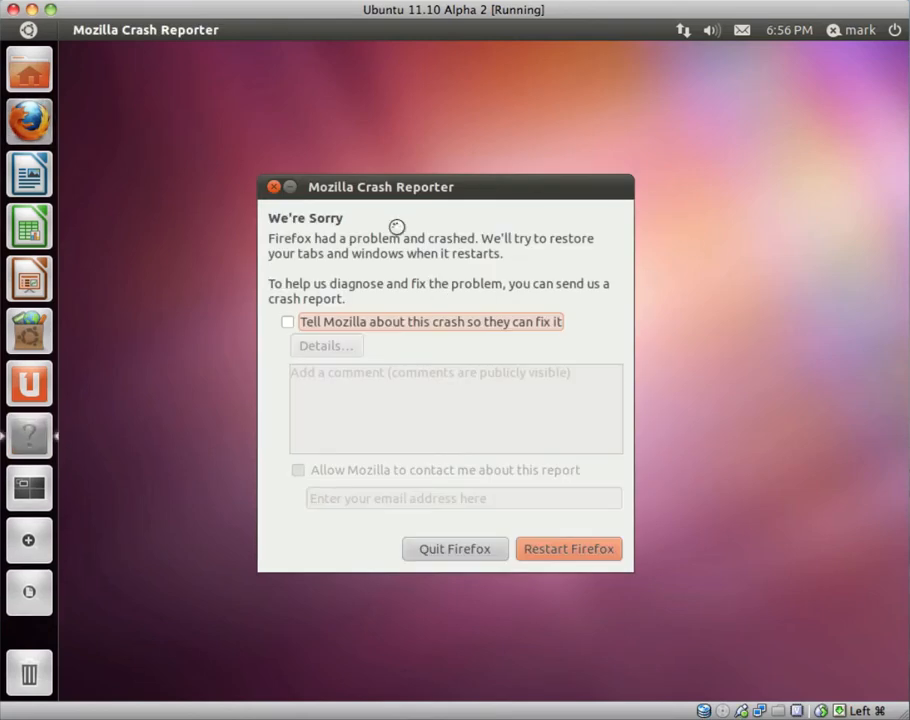
{"action": "mouse_move", "coordinate": [704, 348]}
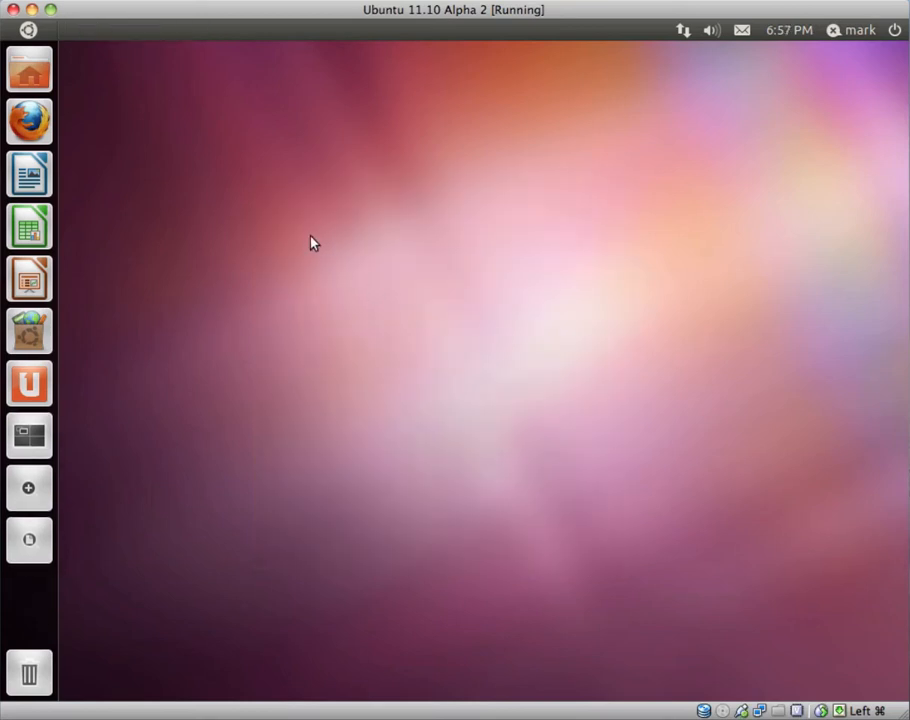
{"action": "mouse_move", "coordinate": [572, 488]}
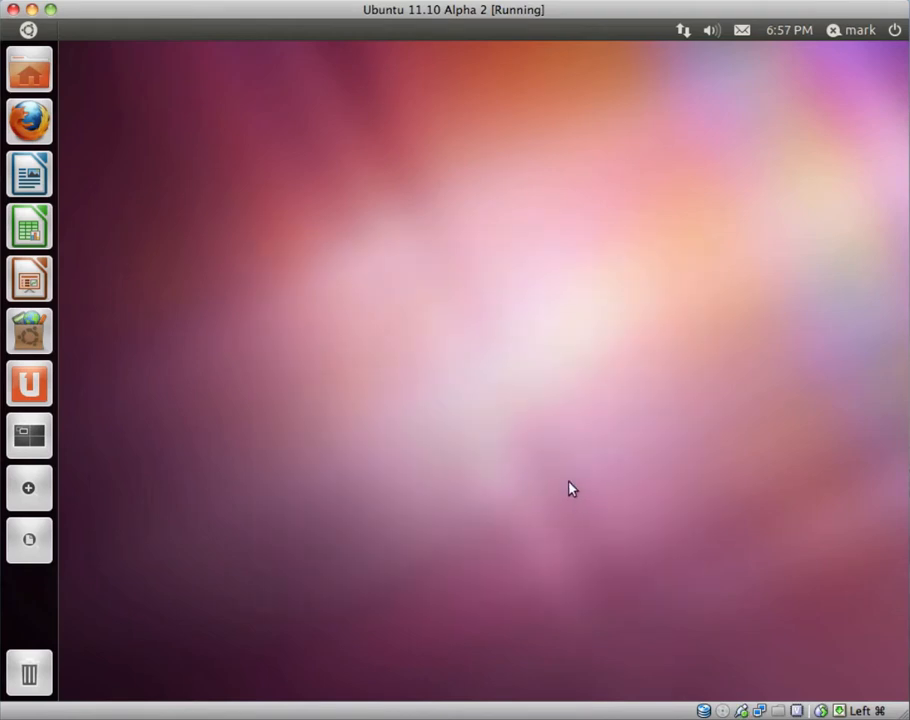
{"action": "mouse_move", "coordinate": [284, 276]}
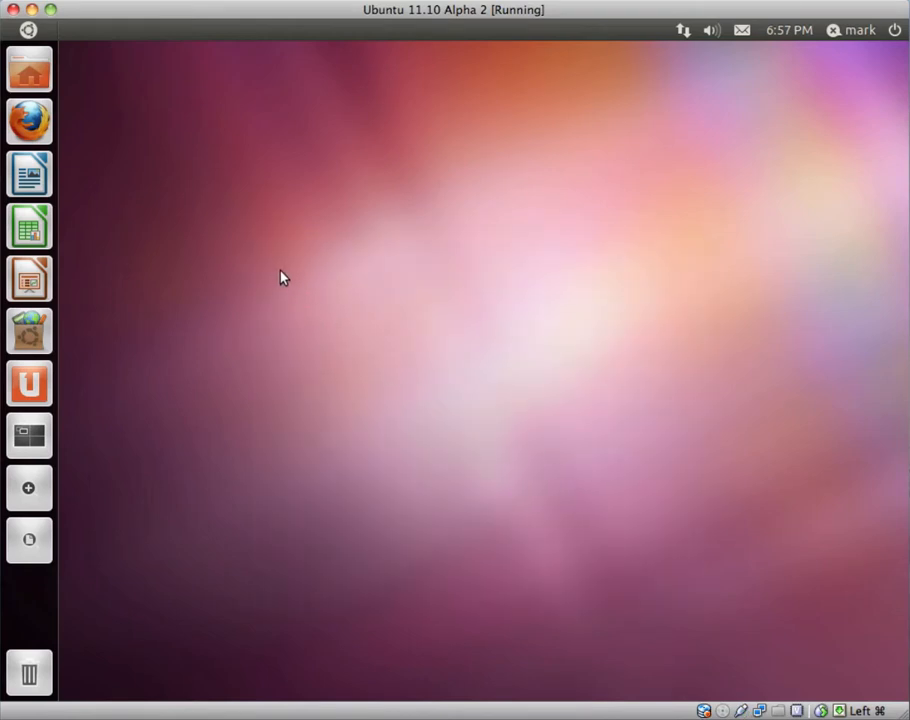
{"action": "mouse_move", "coordinate": [28, 122]}
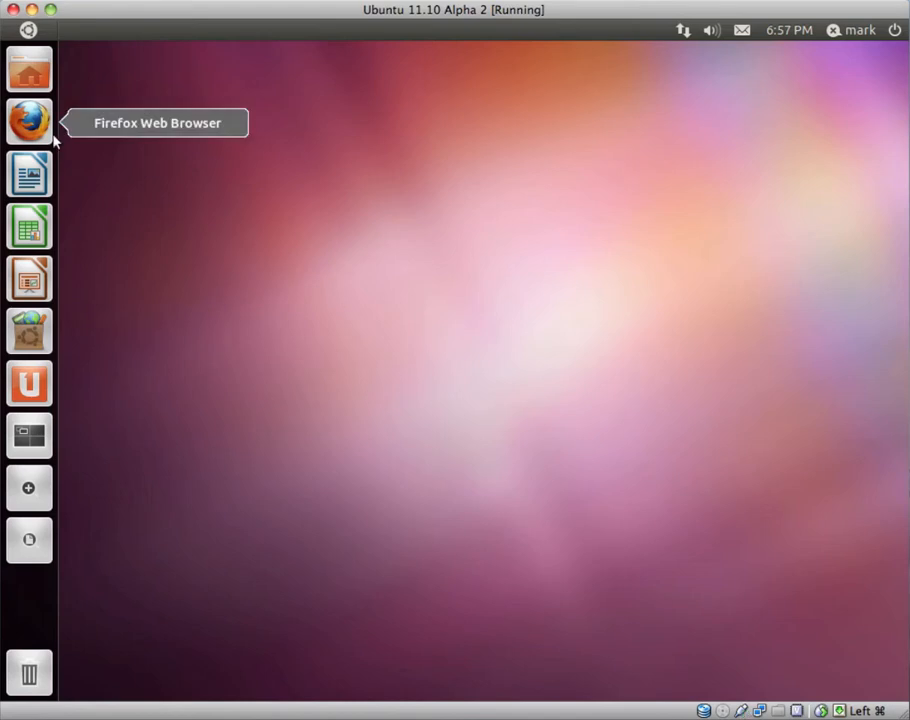
{"action": "mouse_move", "coordinate": [44, 132]}
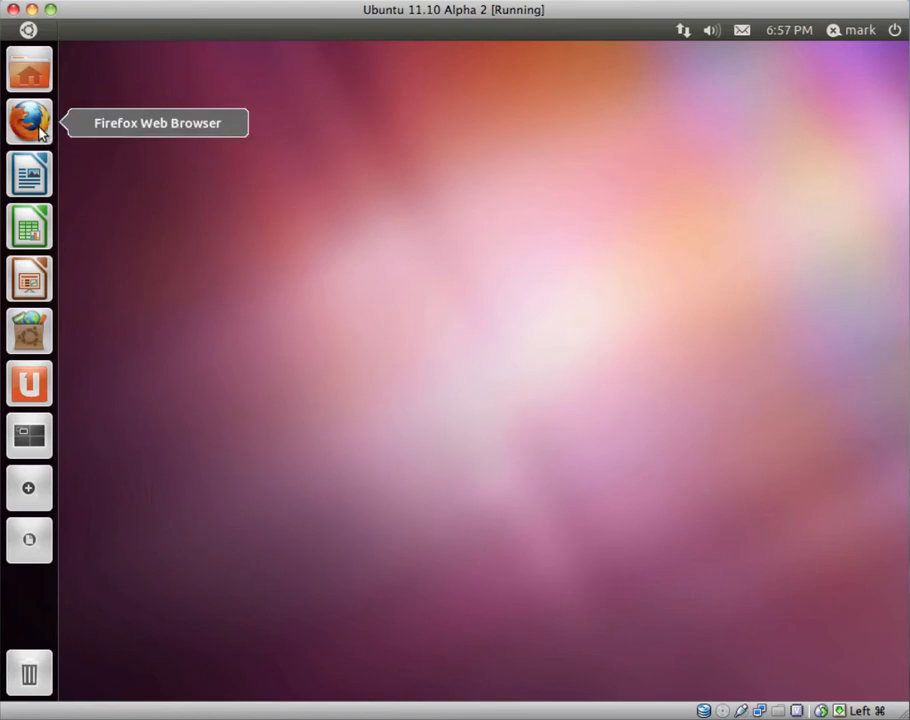
{"action": "mouse_move", "coordinate": [28, 176]}
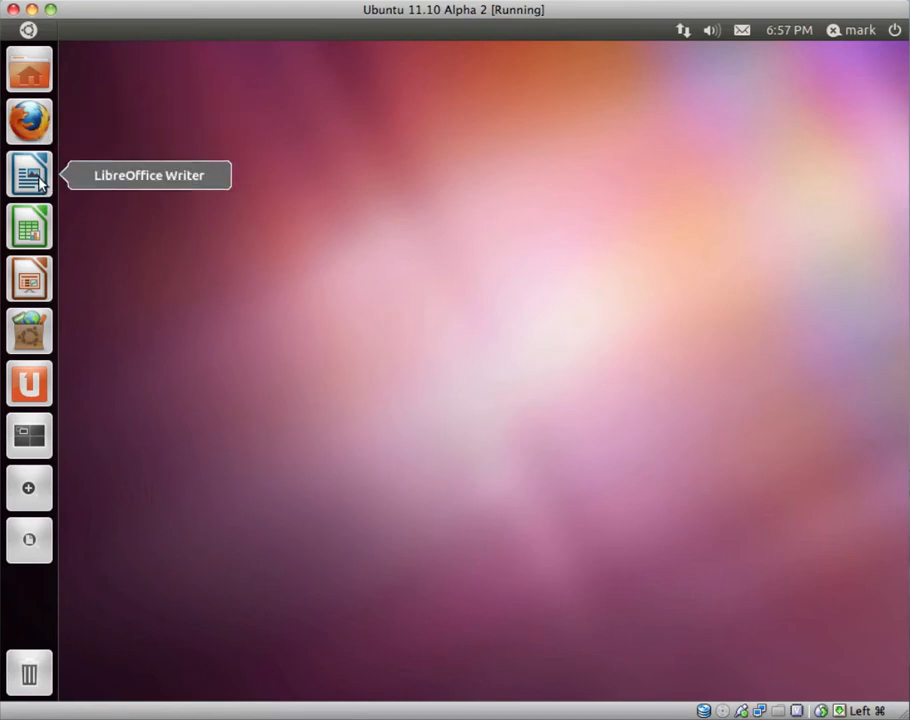
{"action": "mouse_move", "coordinate": [40, 216]}
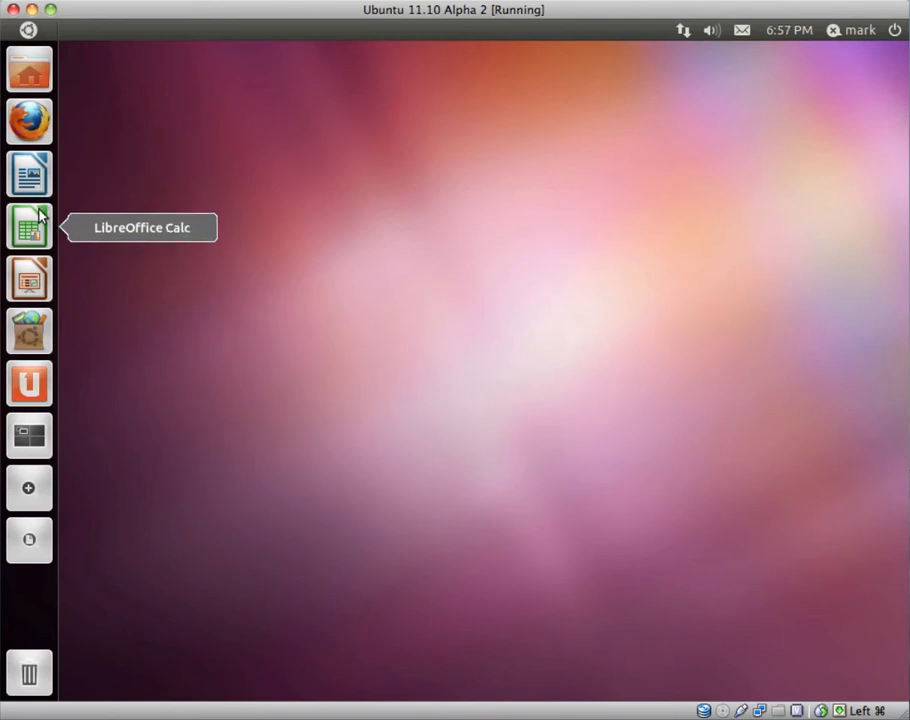
{"action": "mouse_move", "coordinate": [30, 278]}
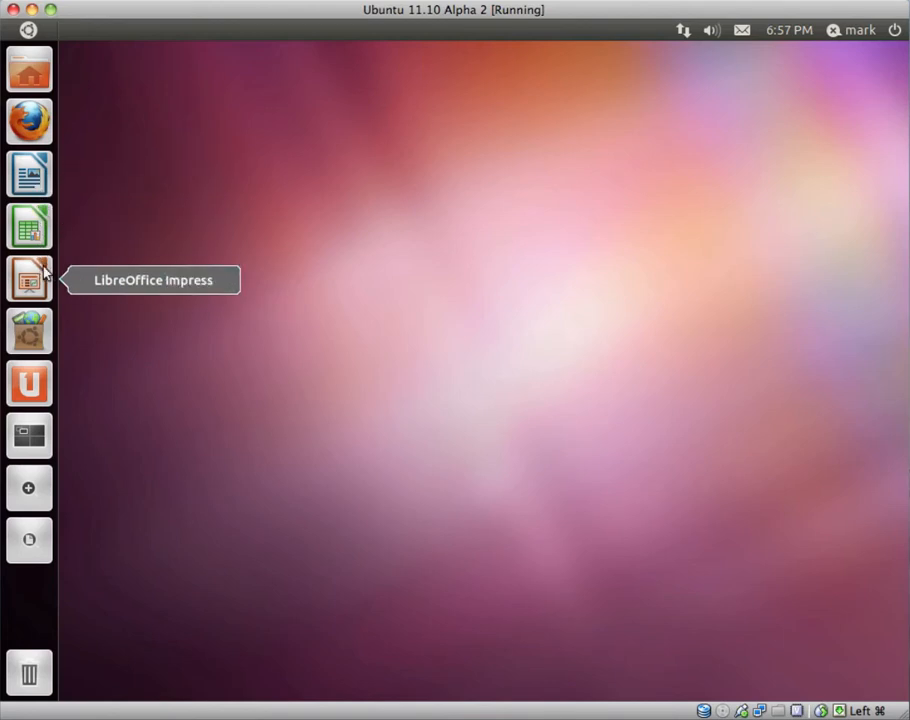
{"action": "mouse_move", "coordinate": [30, 224]}
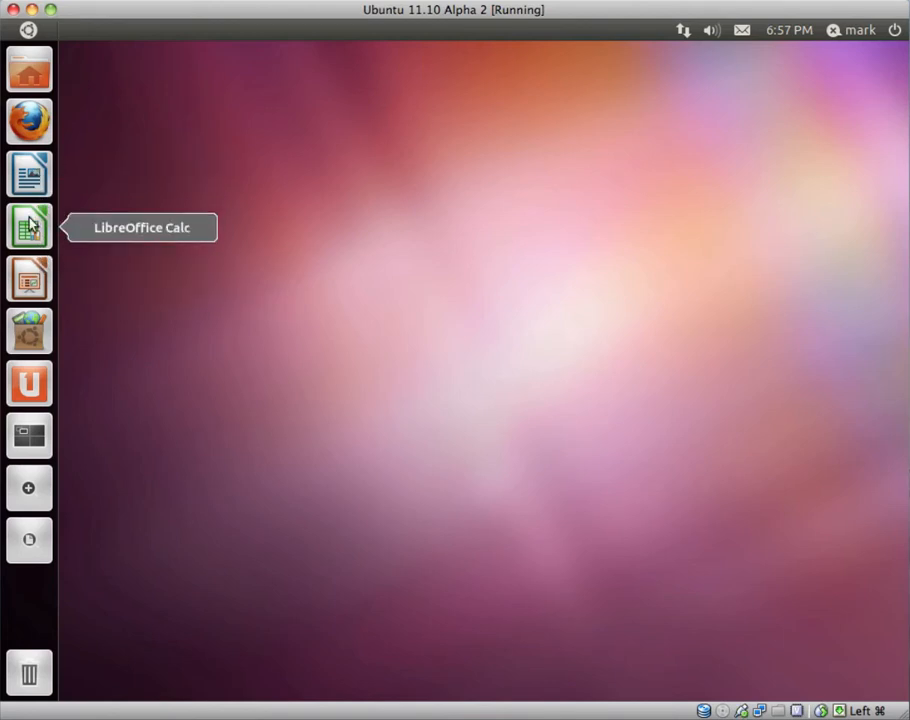
{"action": "mouse_move", "coordinate": [28, 332]}
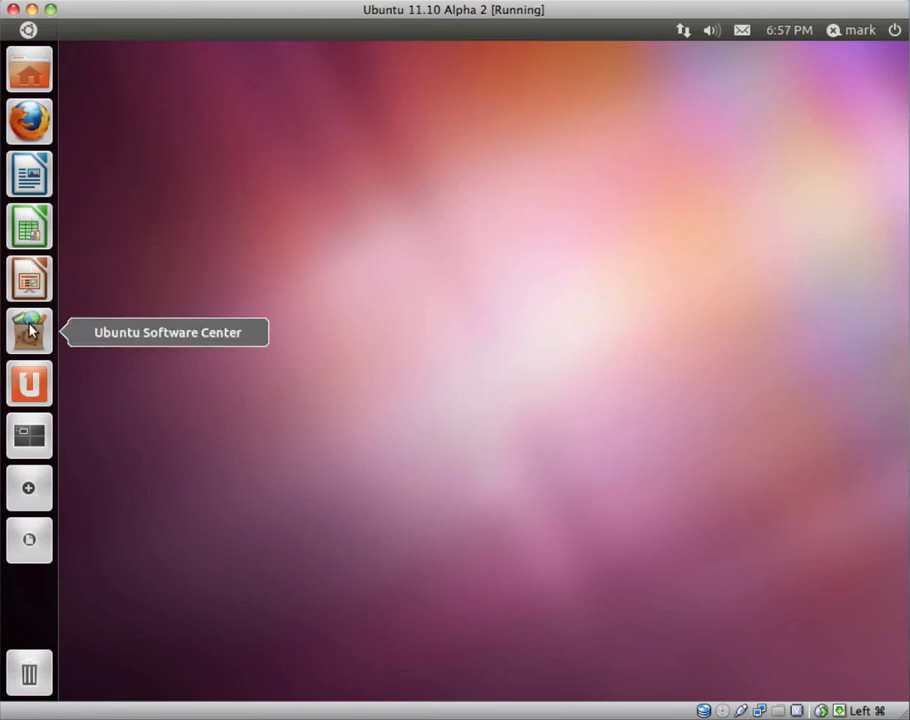
Step: Browse the Ubuntu Software Centre's Canonical Partners section and dismiss the crash report
{"action": "left_click", "coordinate": [28, 332]}
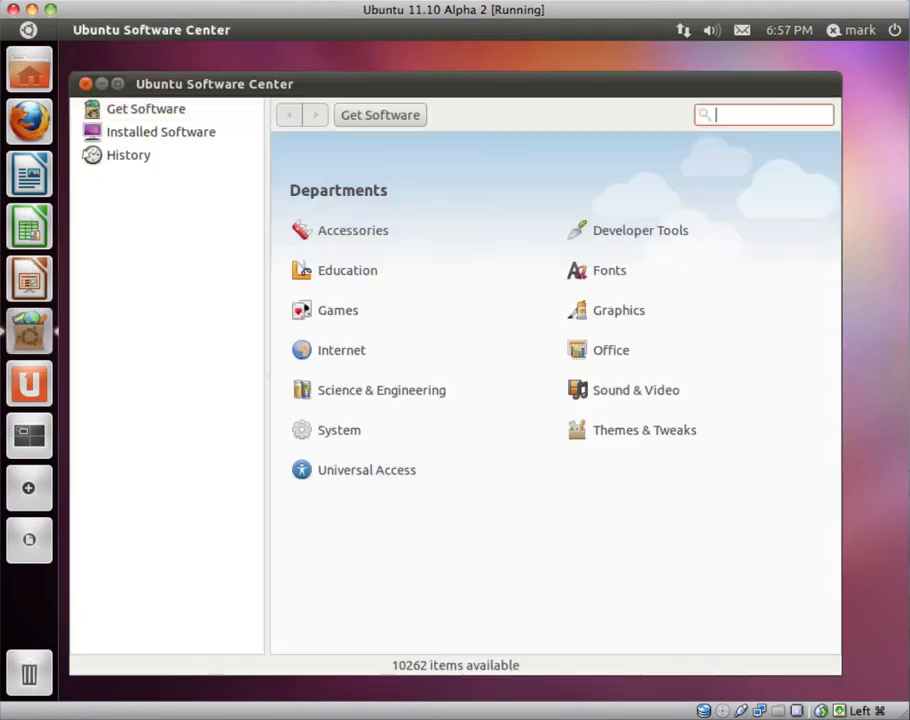
{"action": "left_click", "coordinate": [176, 154]}
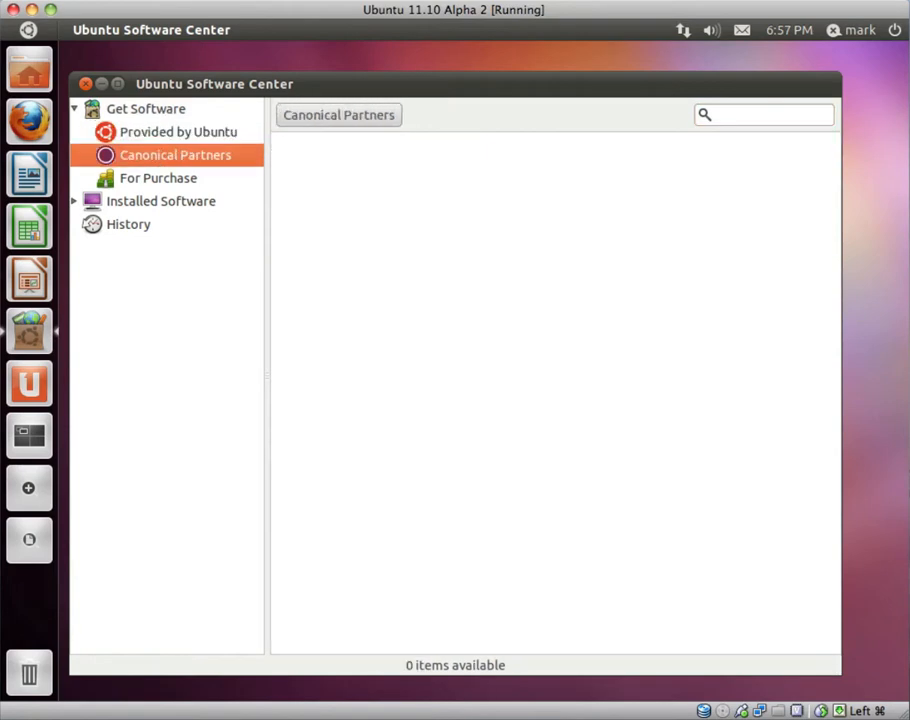
{"action": "left_click", "coordinate": [144, 108]}
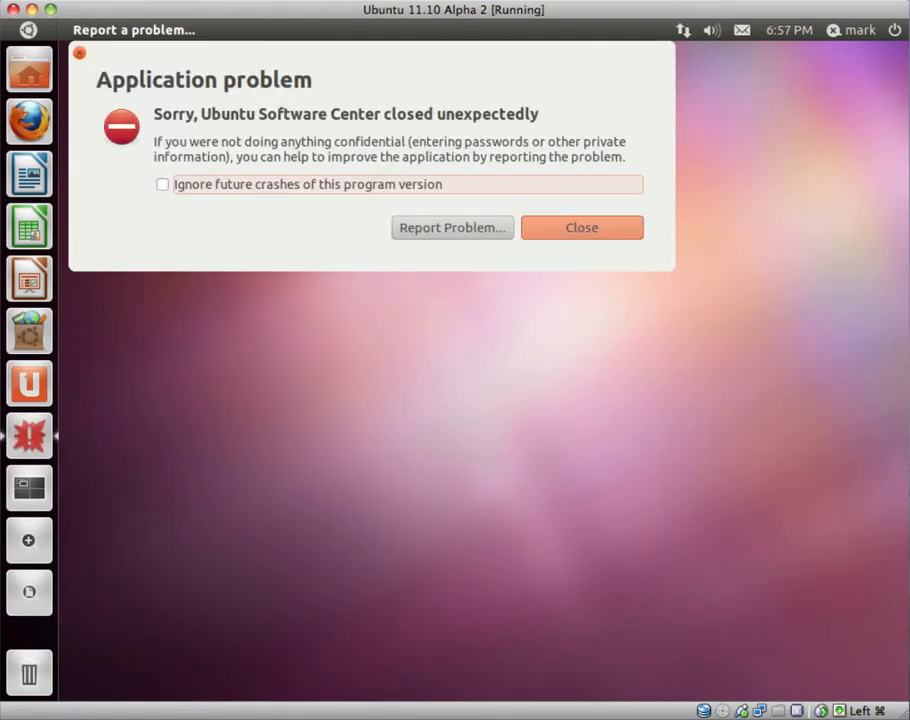
{"action": "left_click", "coordinate": [580, 228]}
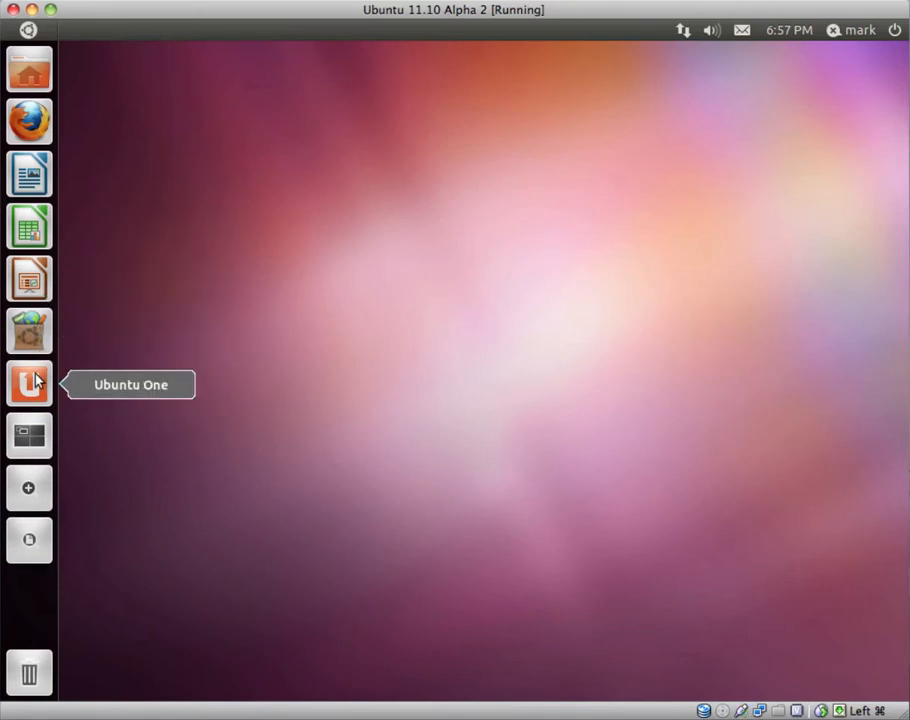
{"action": "mouse_move", "coordinate": [28, 70]}
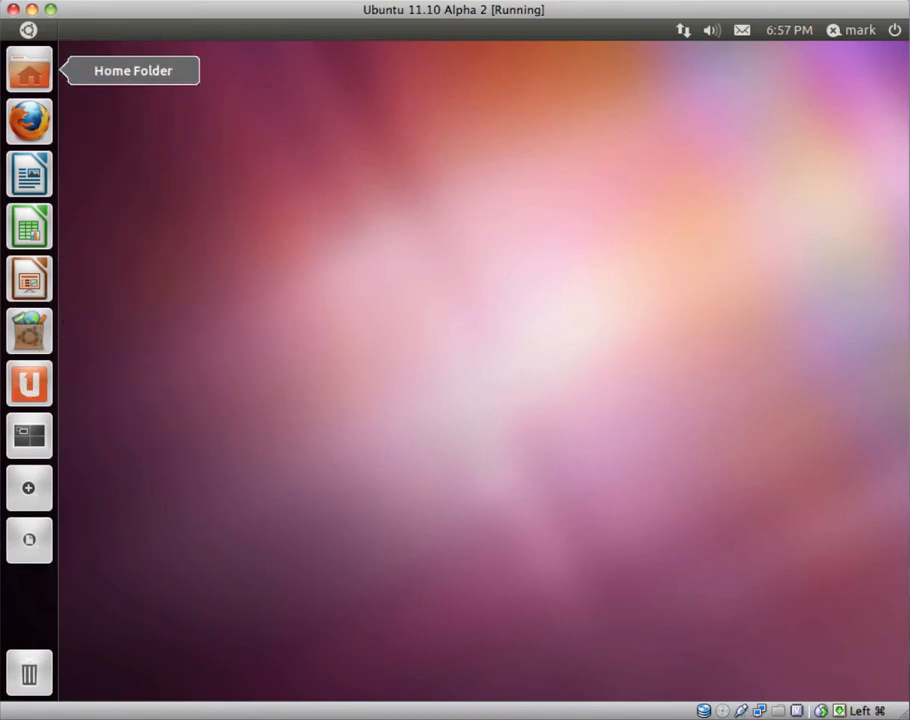
Step: Show the Home folder in Nautilus with Desktop, Documents, Downloads, Music and Pictures
{"action": "left_click", "coordinate": [28, 68]}
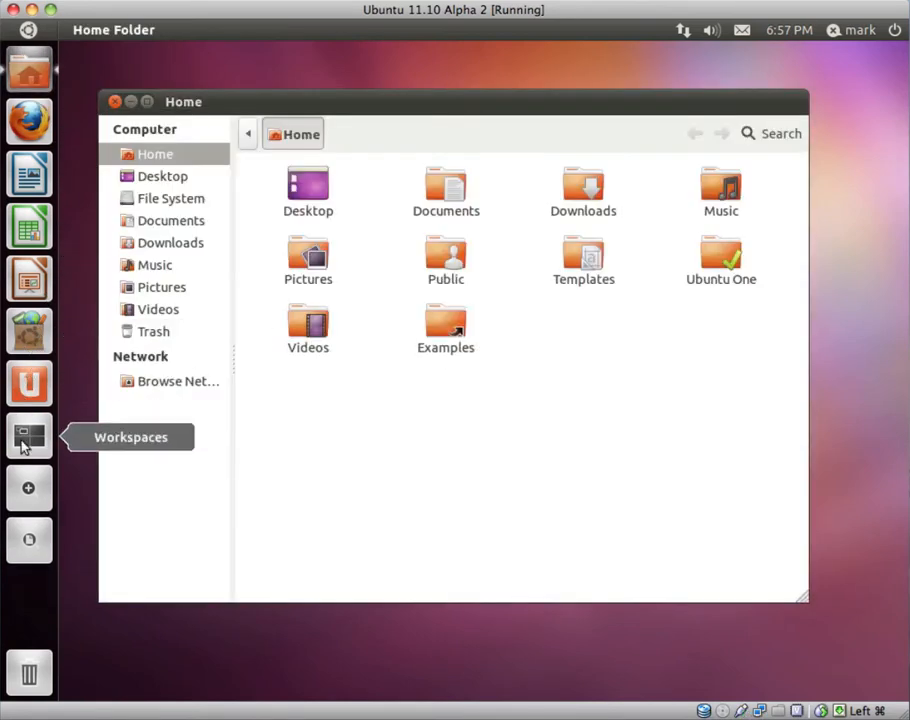
{"action": "left_click", "coordinate": [28, 436]}
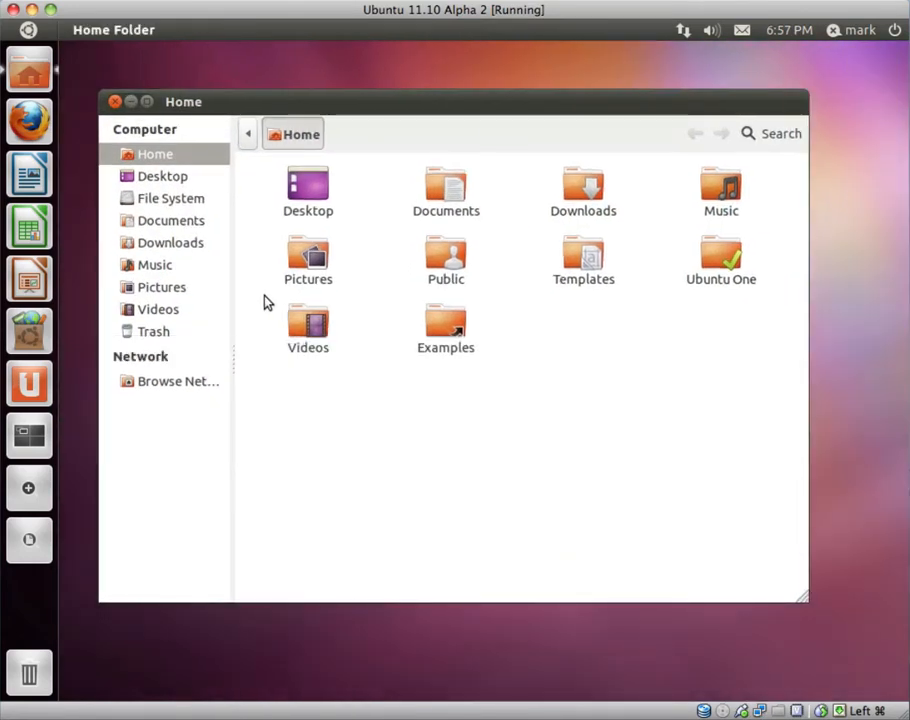
{"action": "mouse_move", "coordinate": [400, 252]}
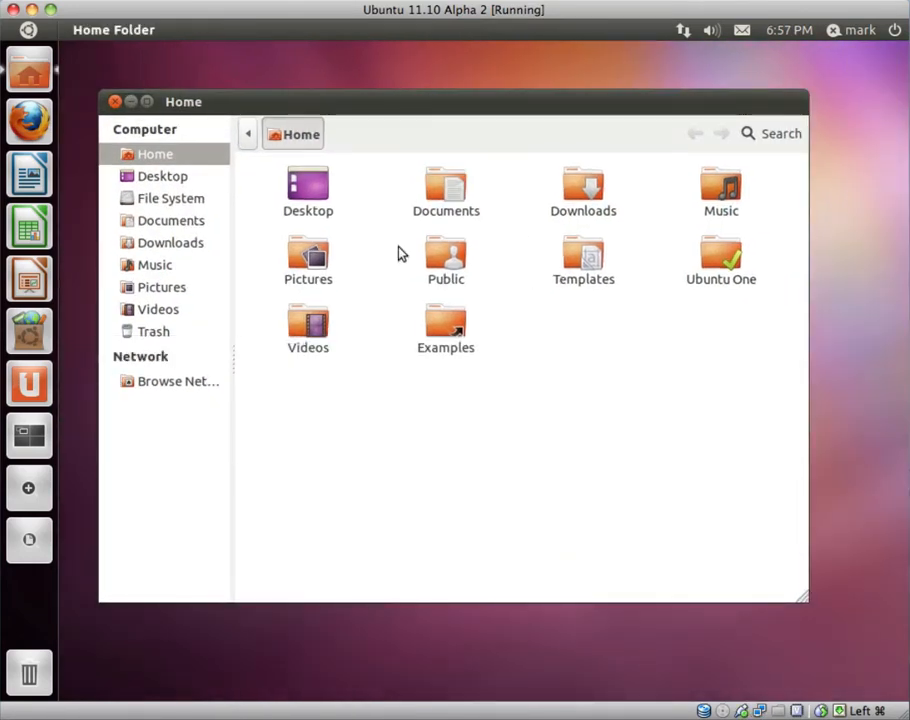
{"action": "mouse_move", "coordinate": [464, 418]}
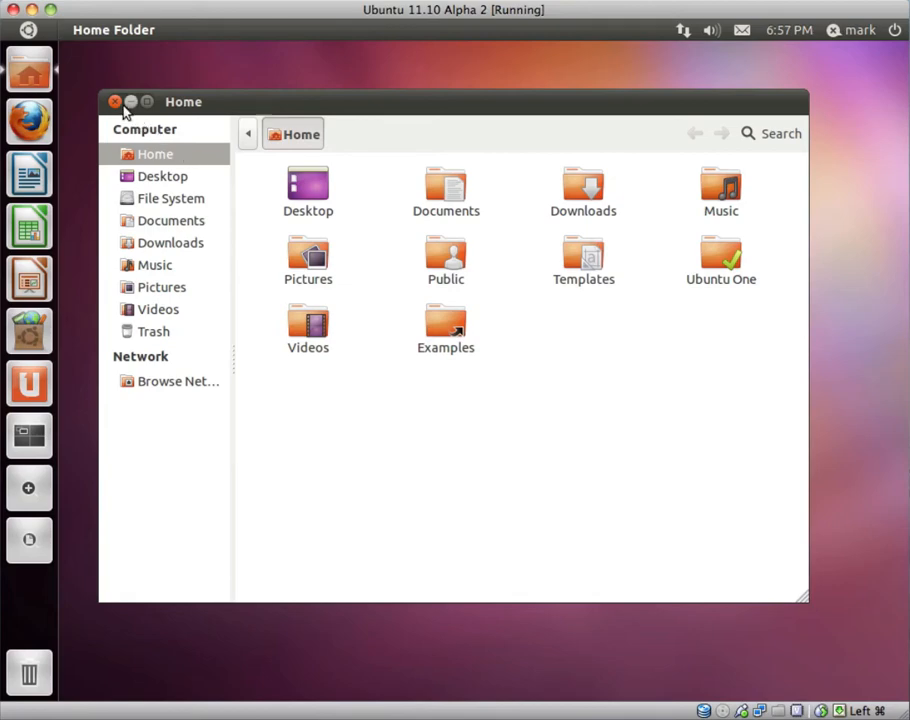
Step: Close Nautilus and expand the Applications lens to all 75 more installed applications
{"action": "left_click", "coordinate": [116, 102]}
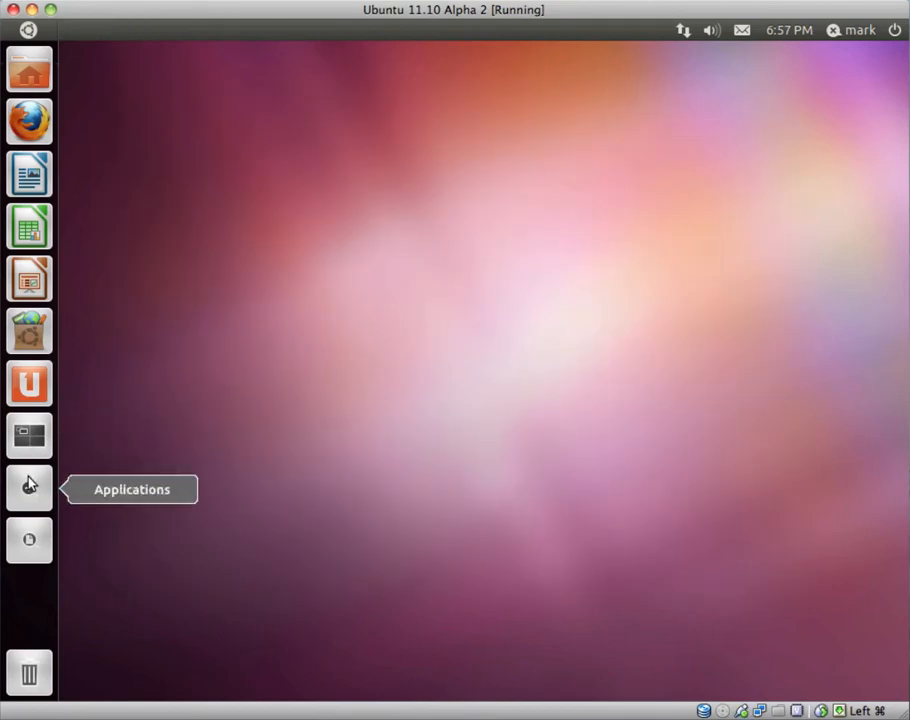
{"action": "left_click", "coordinate": [28, 488]}
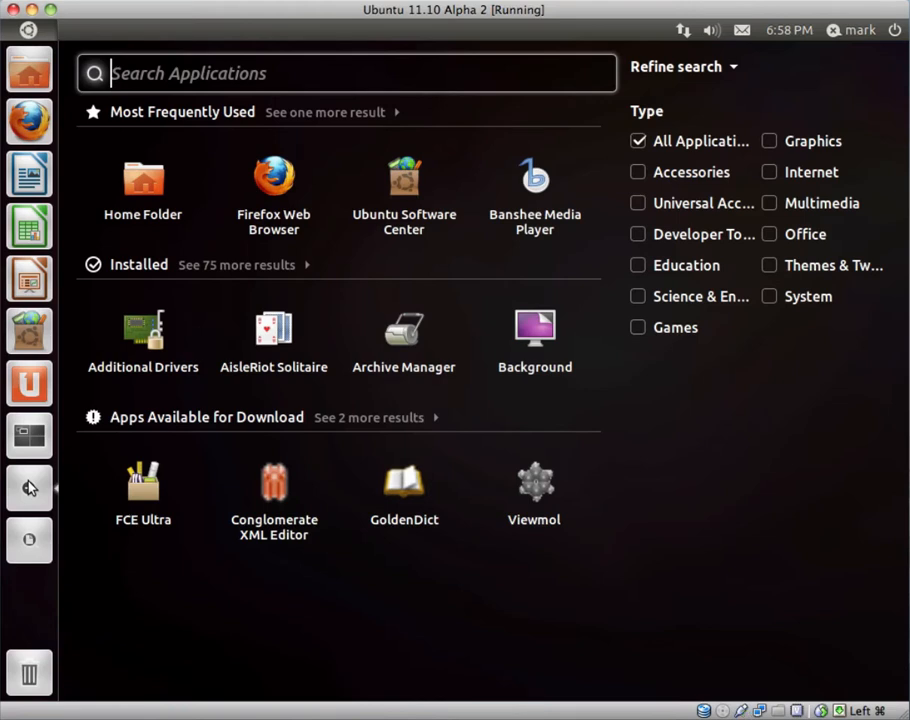
{"action": "mouse_move", "coordinate": [42, 496]}
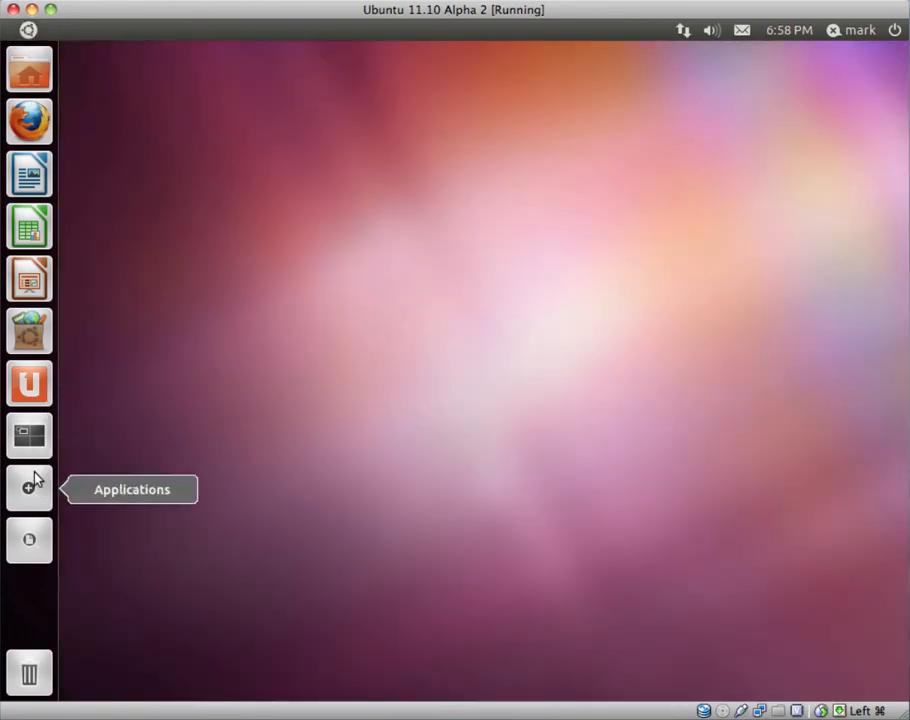
{"action": "left_click", "coordinate": [30, 488]}
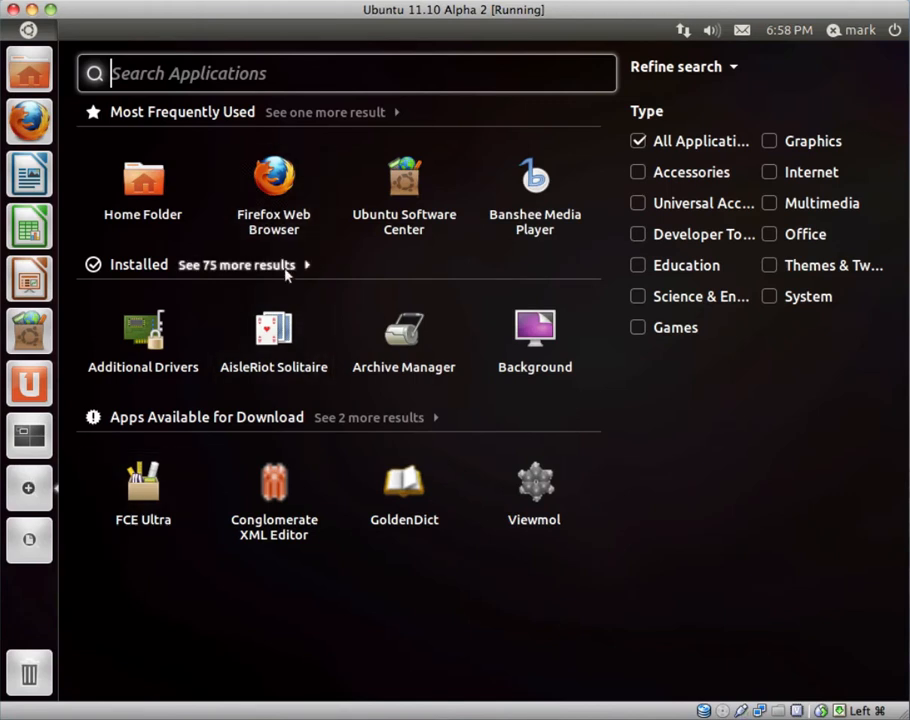
{"action": "left_click", "coordinate": [236, 264]}
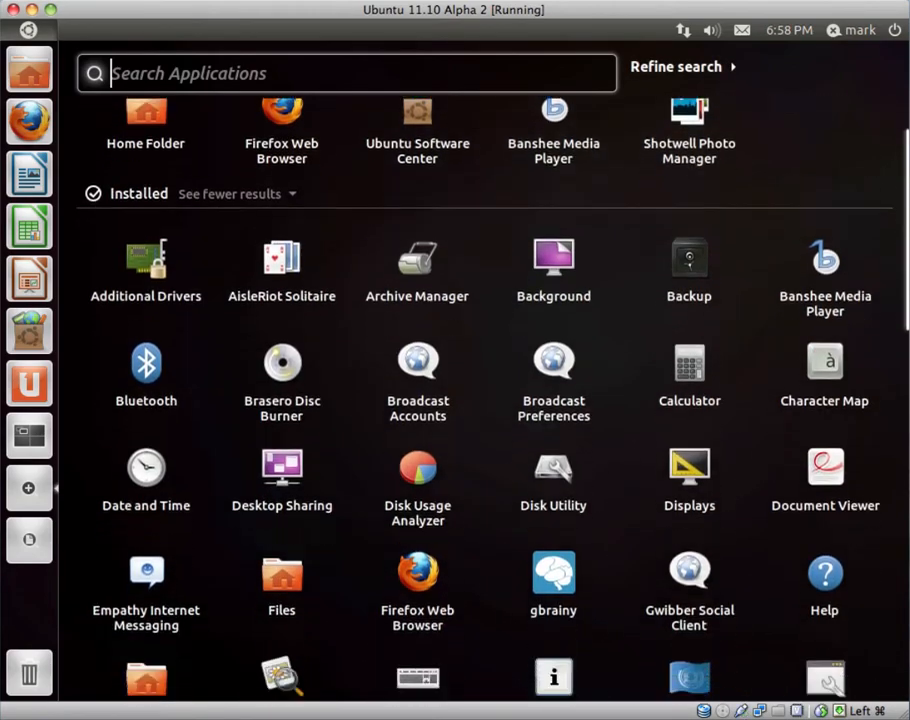
Step: Scroll the app list and bring up the Refine search category filters to pick Internet
{"action": "scroll", "scroll_direction": "down", "scroll_amount": 3}
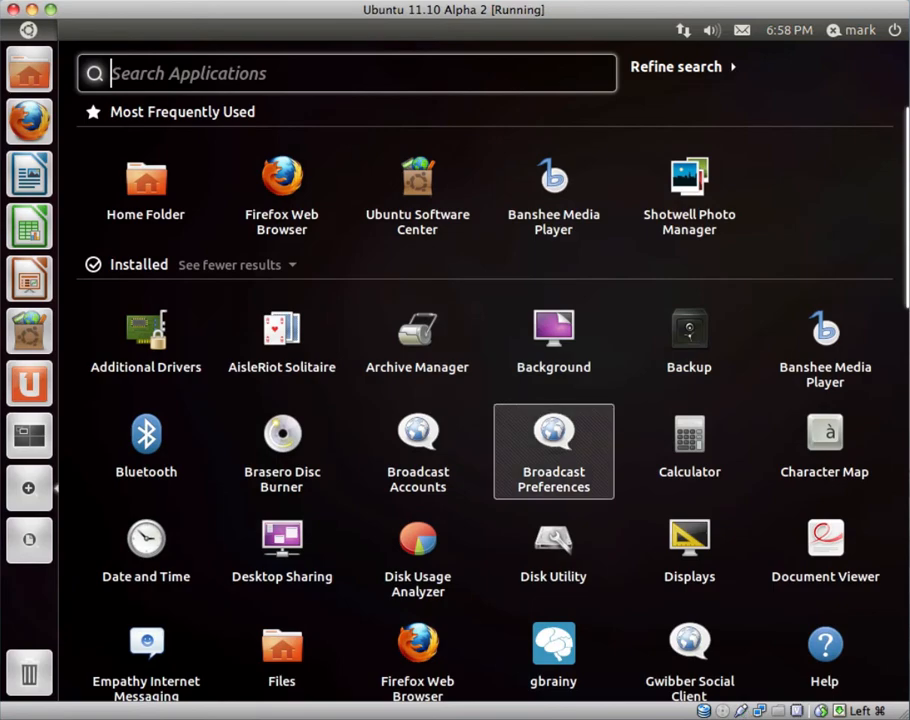
{"action": "scroll", "scroll_direction": "down", "scroll_amount": 3}
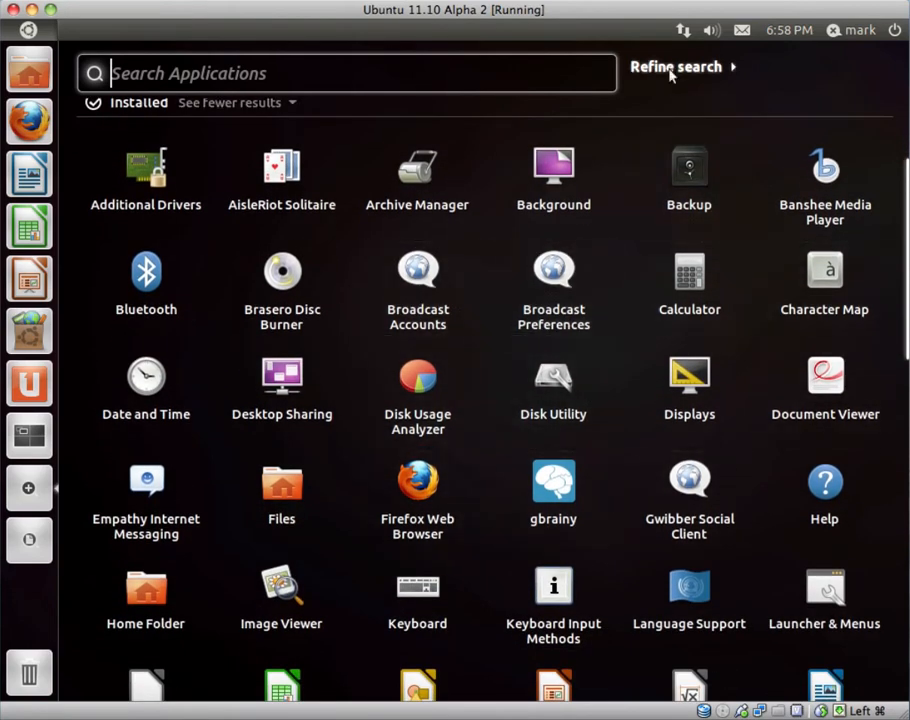
{"action": "left_click", "coordinate": [676, 66]}
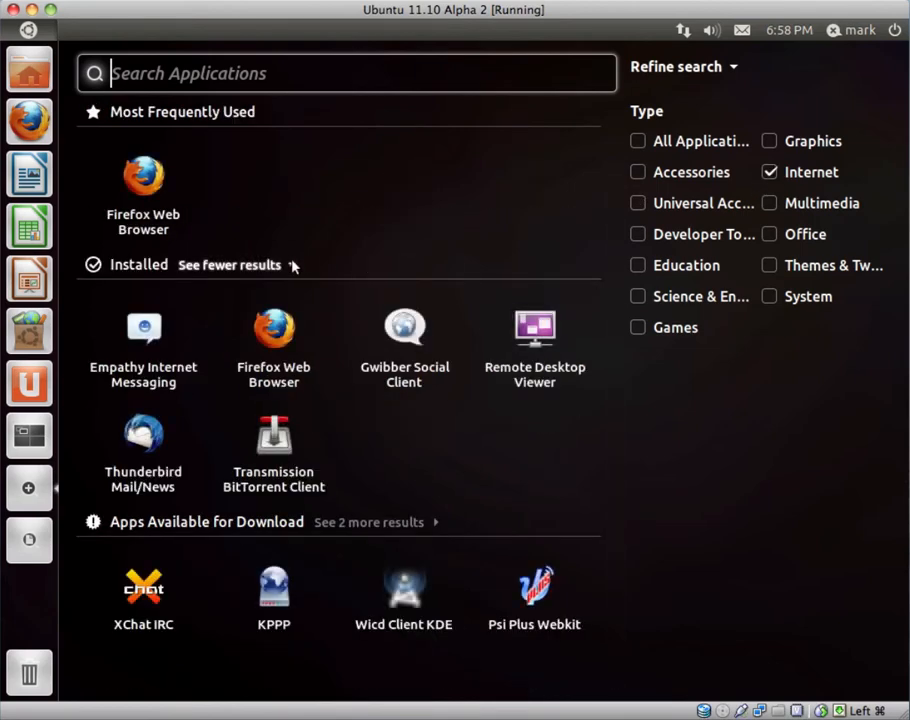
{"action": "mouse_move", "coordinate": [28, 488]}
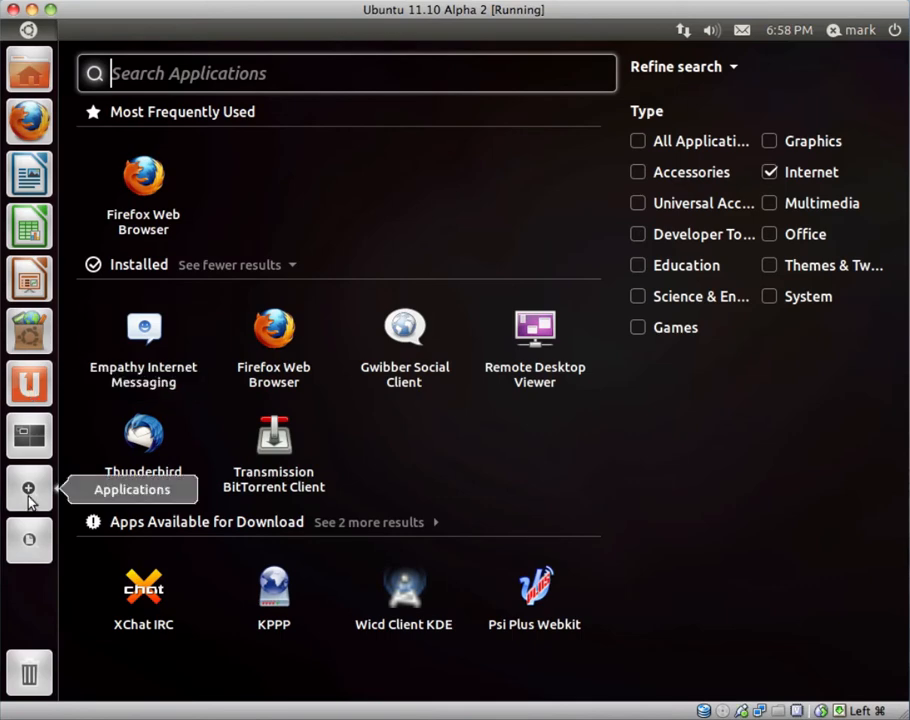
Step: Close the Applications lens, glance at the Files lens and Home folder, and return to the empty desktop
{"action": "left_click", "coordinate": [638, 140]}
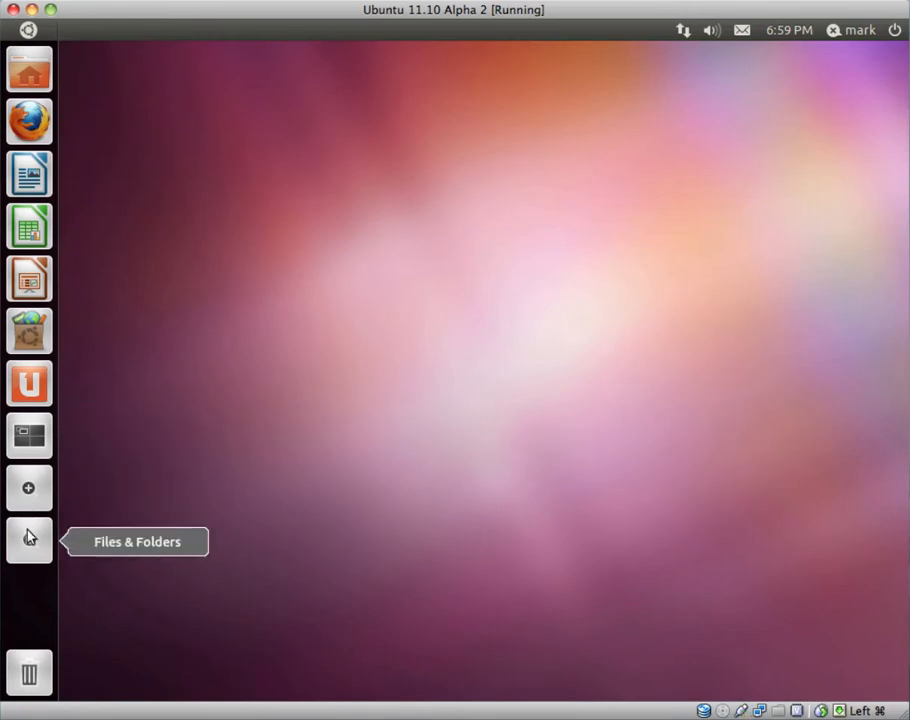
{"action": "left_click", "coordinate": [28, 540]}
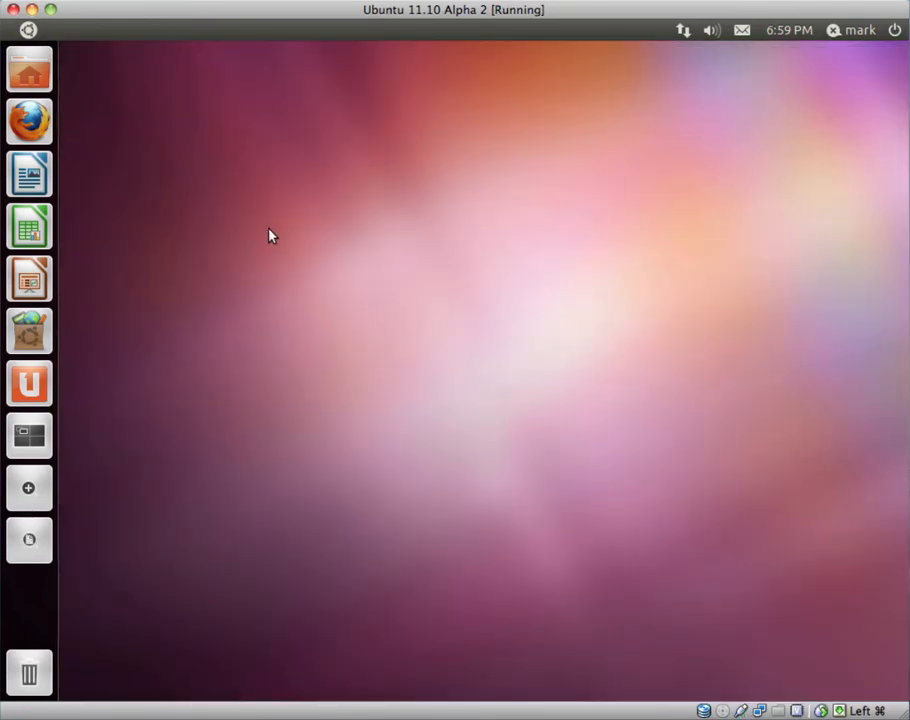
{"action": "mouse_move", "coordinate": [28, 120]}
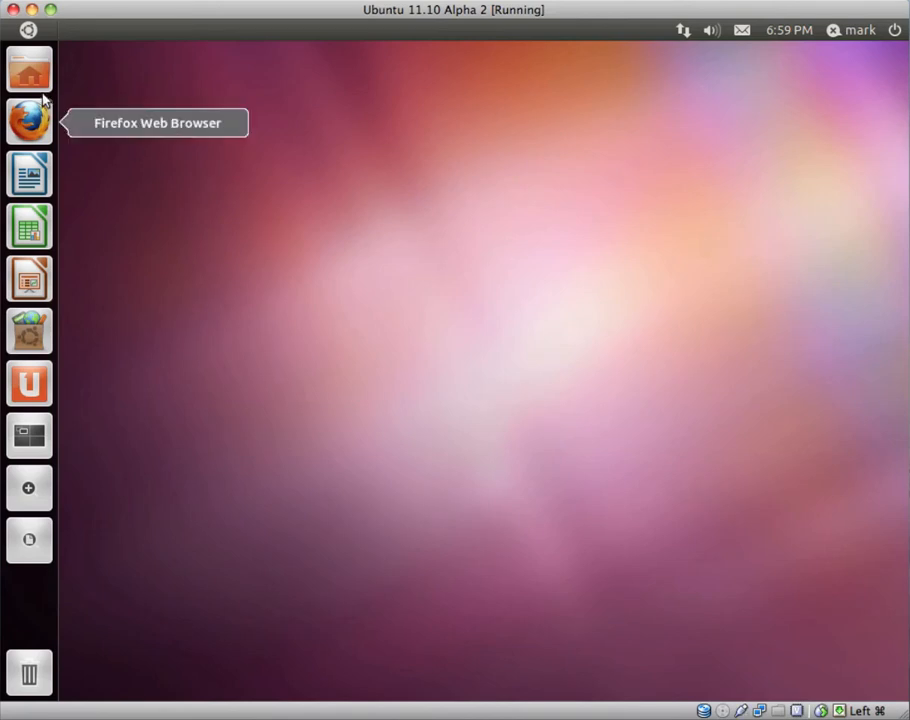
{"action": "left_click", "coordinate": [28, 70]}
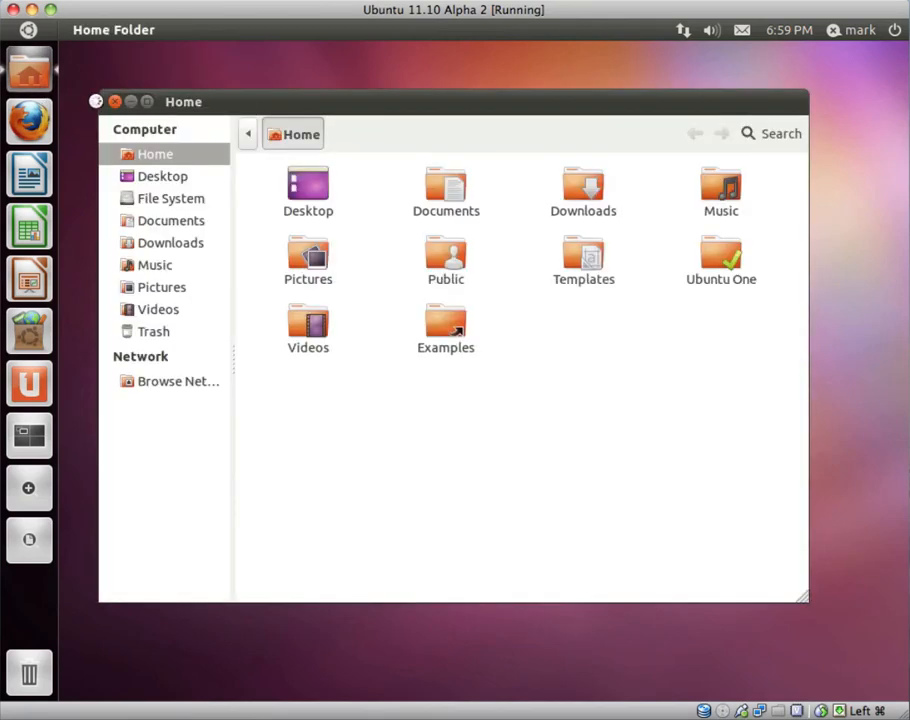
{"action": "left_click", "coordinate": [96, 100]}
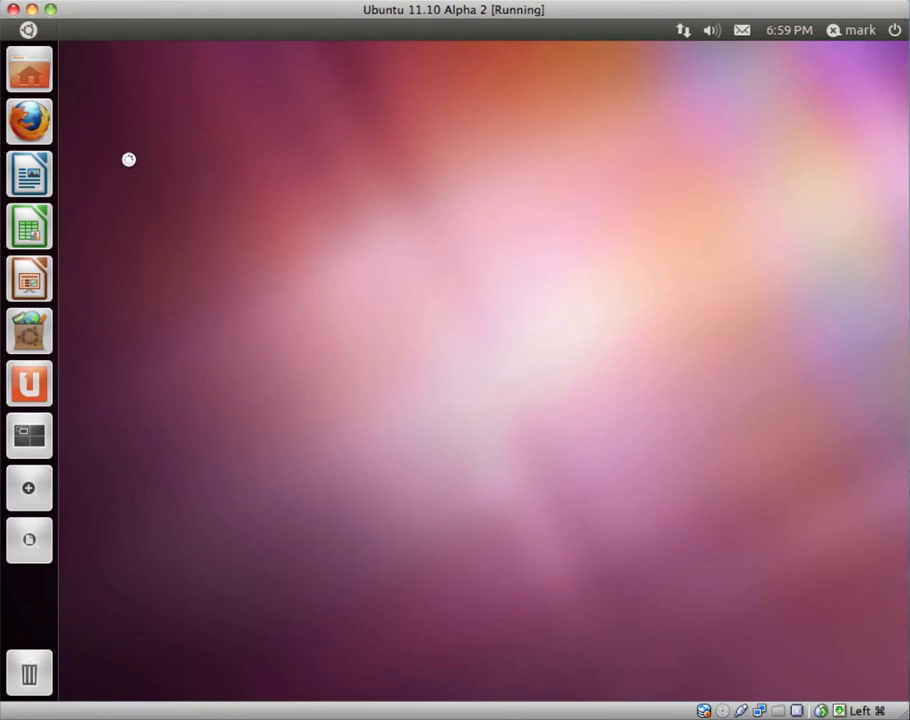
Step: Reopen the Applications lens listing installed apps like Additional Drivers, Calculator and Firefox
{"action": "left_click", "coordinate": [28, 488]}
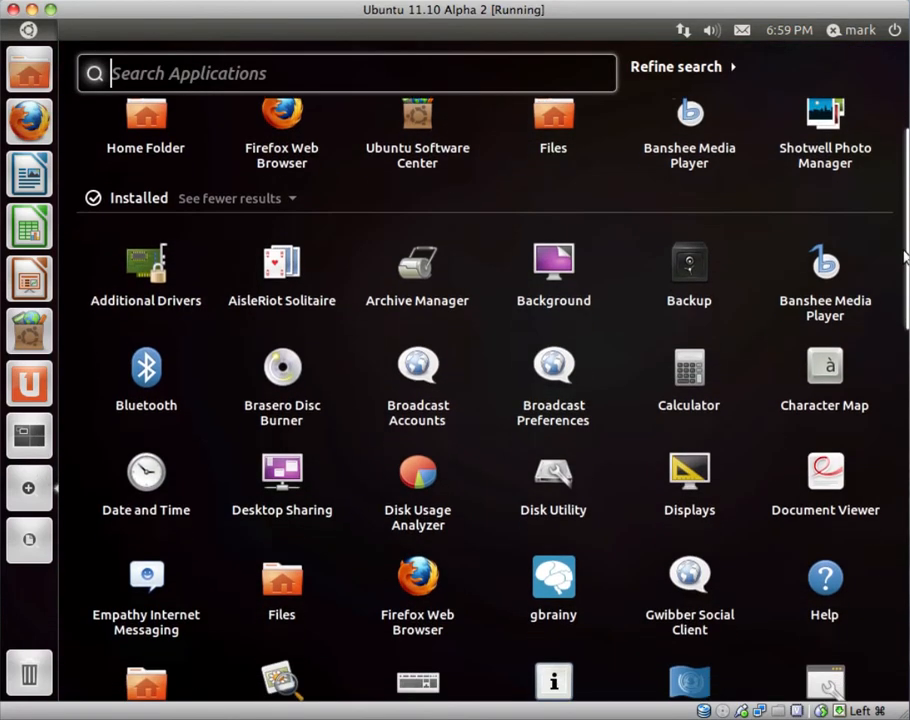
{"action": "scroll", "scroll_direction": "down", "scroll_amount": 3}
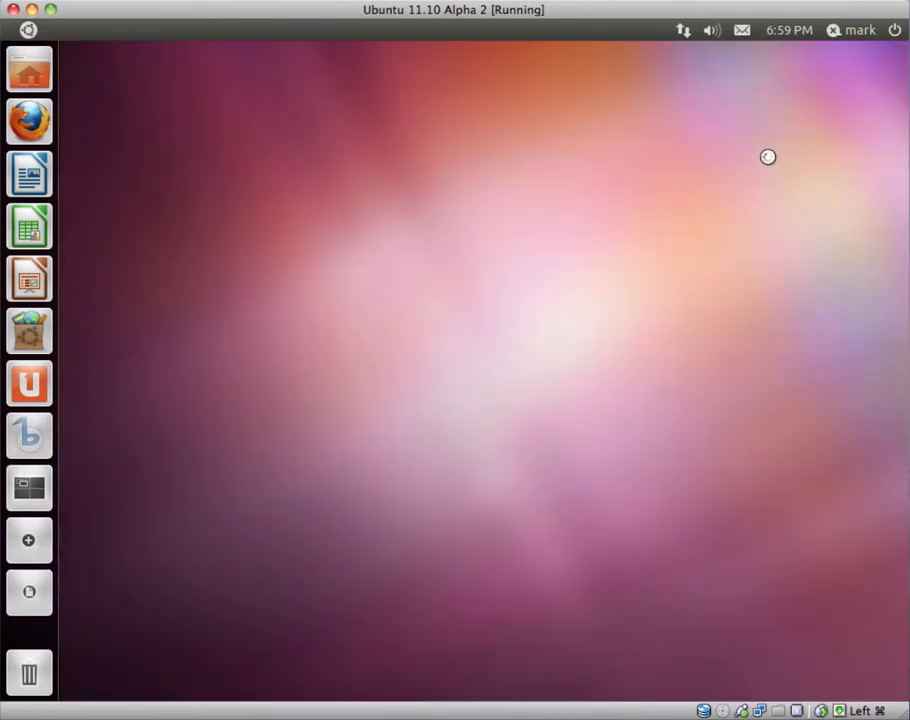
{"action": "left_click", "coordinate": [28, 436]}
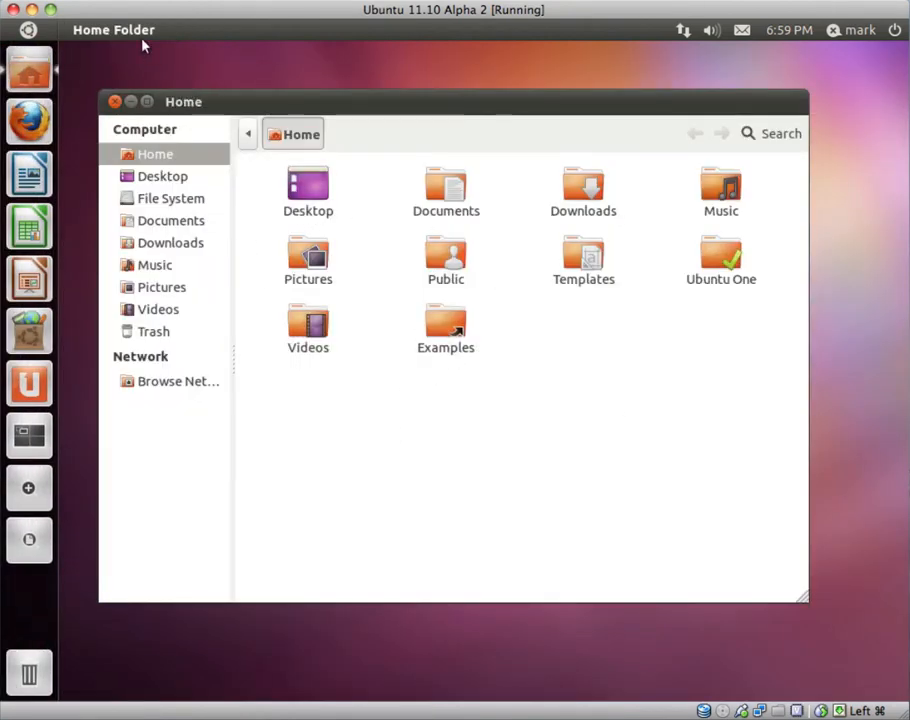
{"action": "left_click", "coordinate": [360, 30]}
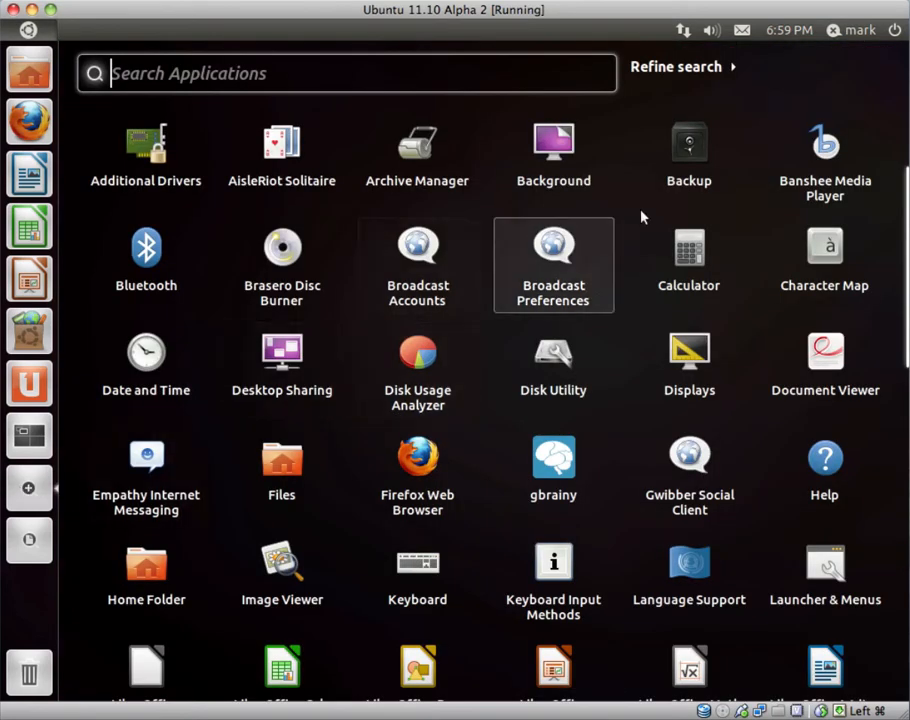
{"action": "mouse_move", "coordinate": [282, 264]}
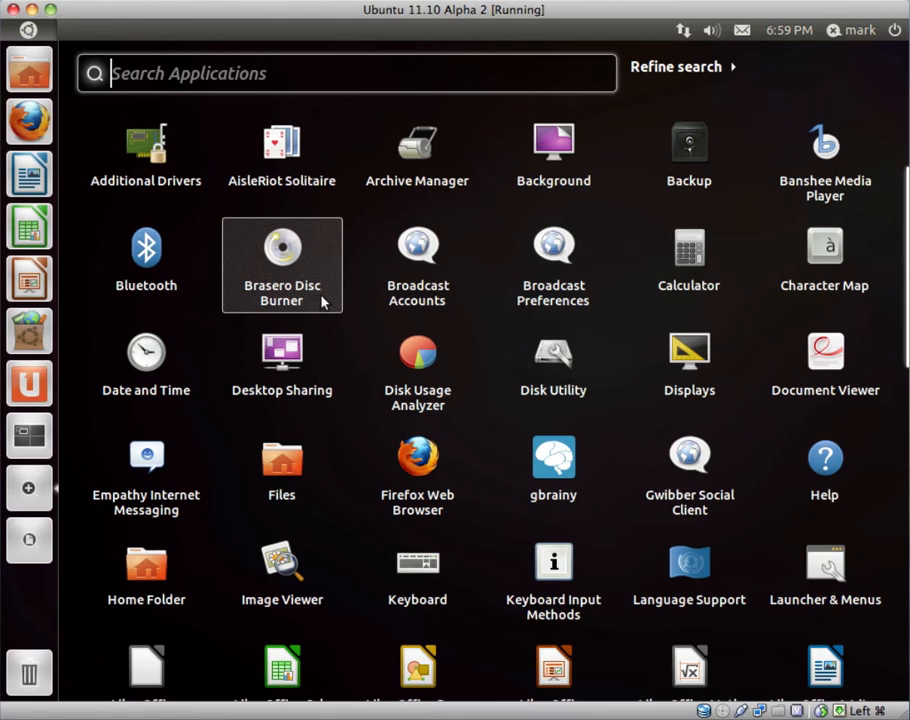
{"action": "mouse_move", "coordinate": [318, 318]}
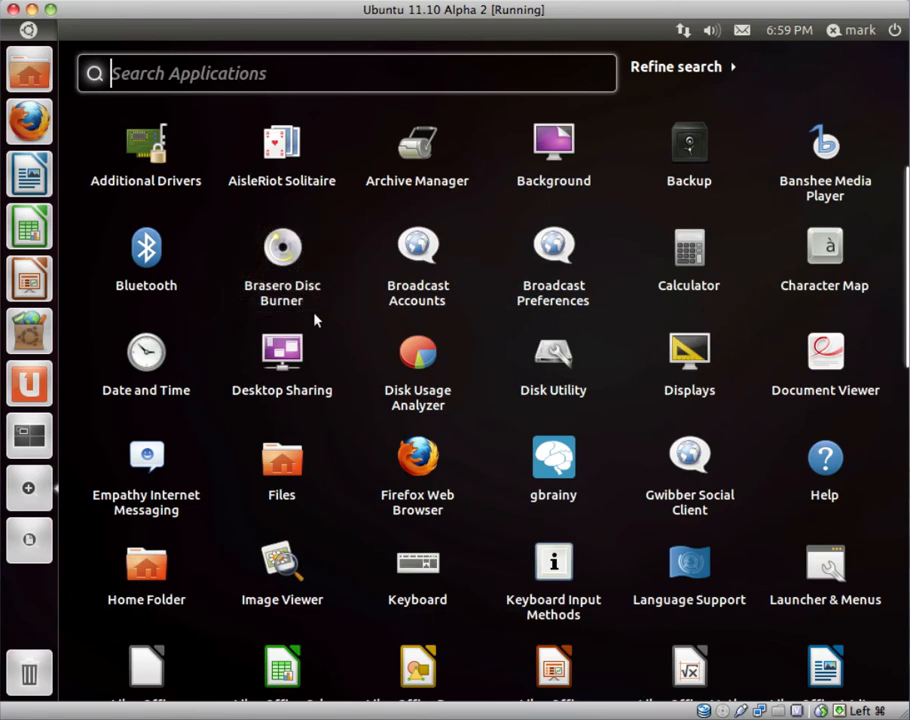
{"action": "mouse_move", "coordinate": [146, 476]}
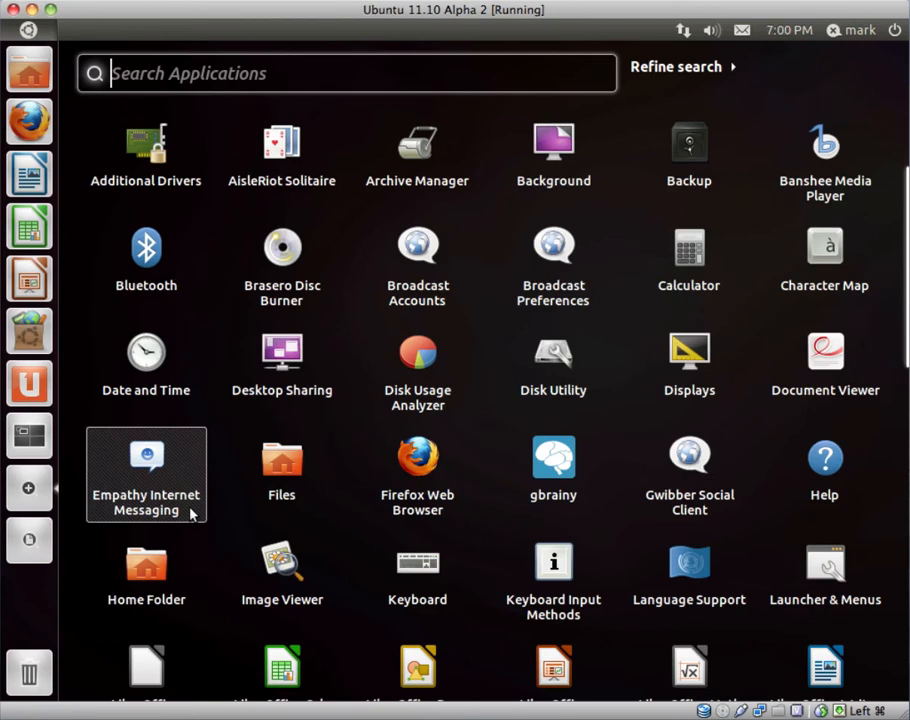
{"action": "mouse_move", "coordinate": [416, 476]}
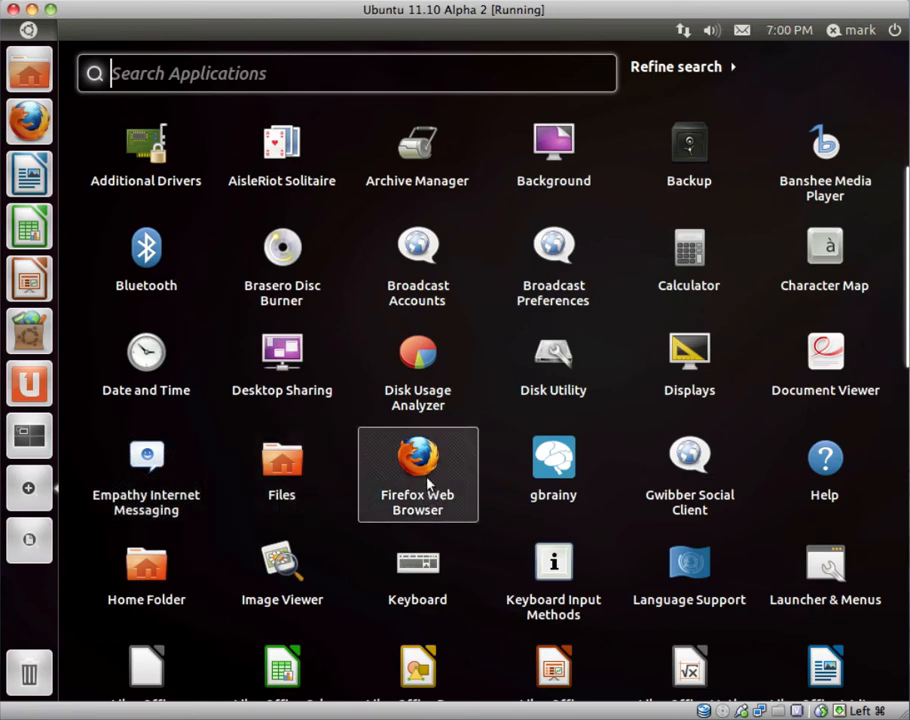
{"action": "mouse_move", "coordinate": [688, 470]}
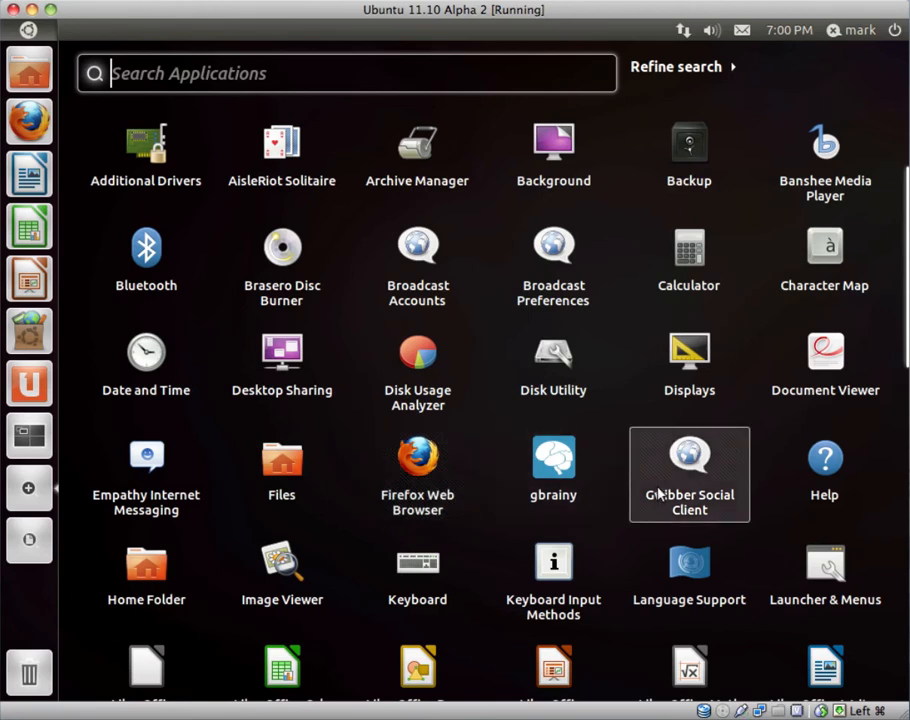
{"action": "mouse_move", "coordinate": [900, 316]}
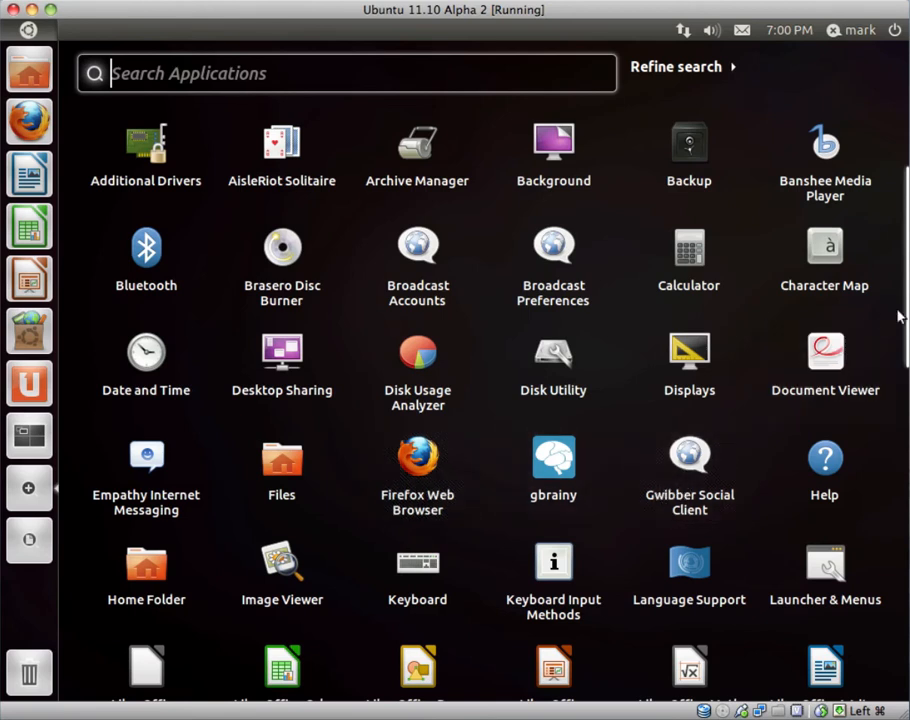
{"action": "mouse_move", "coordinate": [900, 336]}
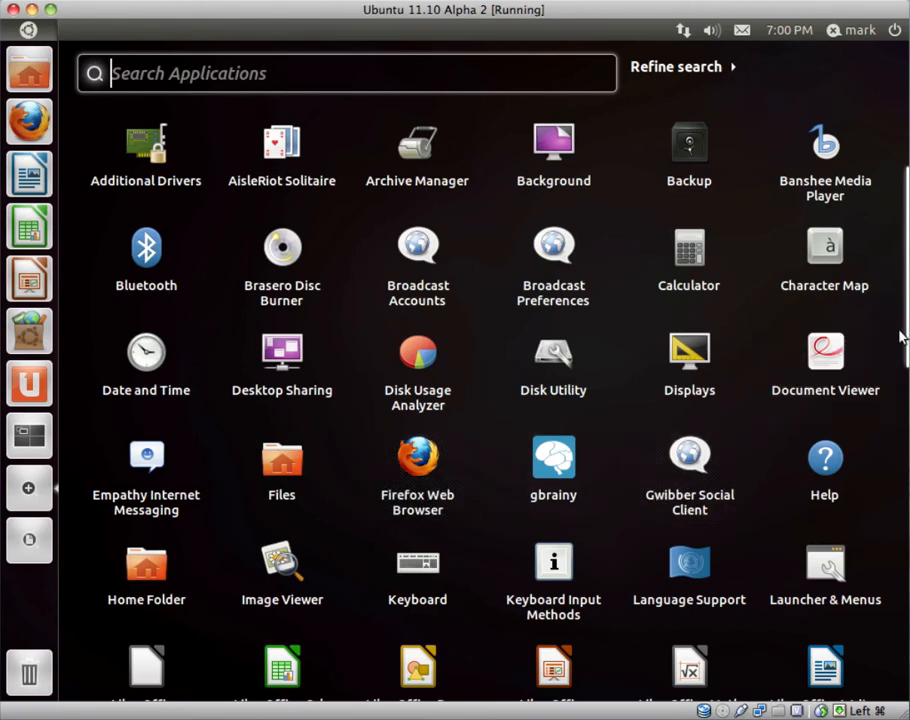
{"action": "scroll", "scroll_direction": "down", "scroll_amount": 3}
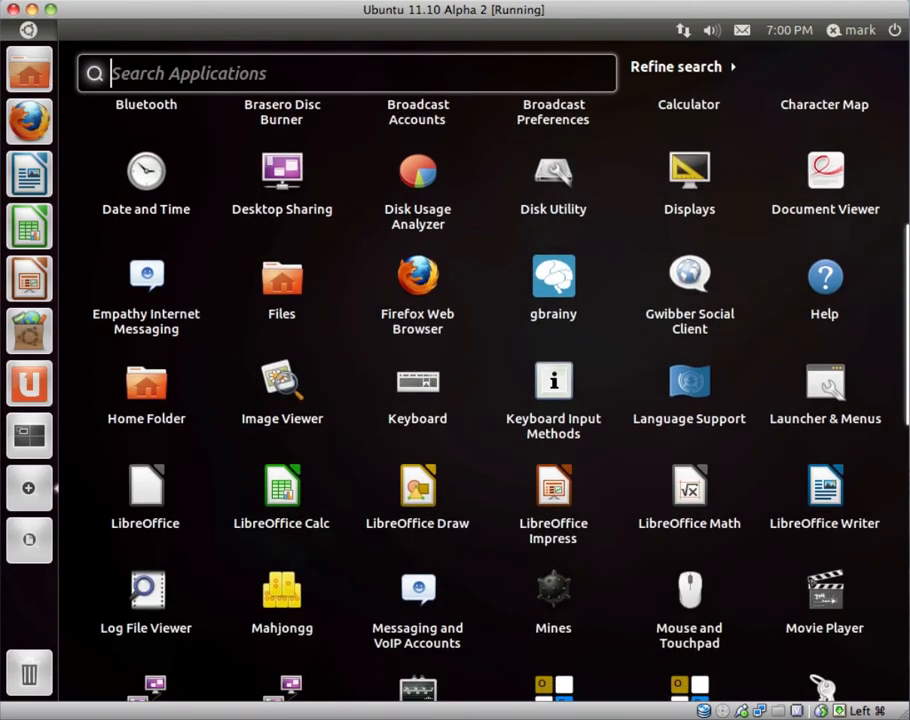
{"action": "scroll", "scroll_direction": "down", "scroll_amount": 3}
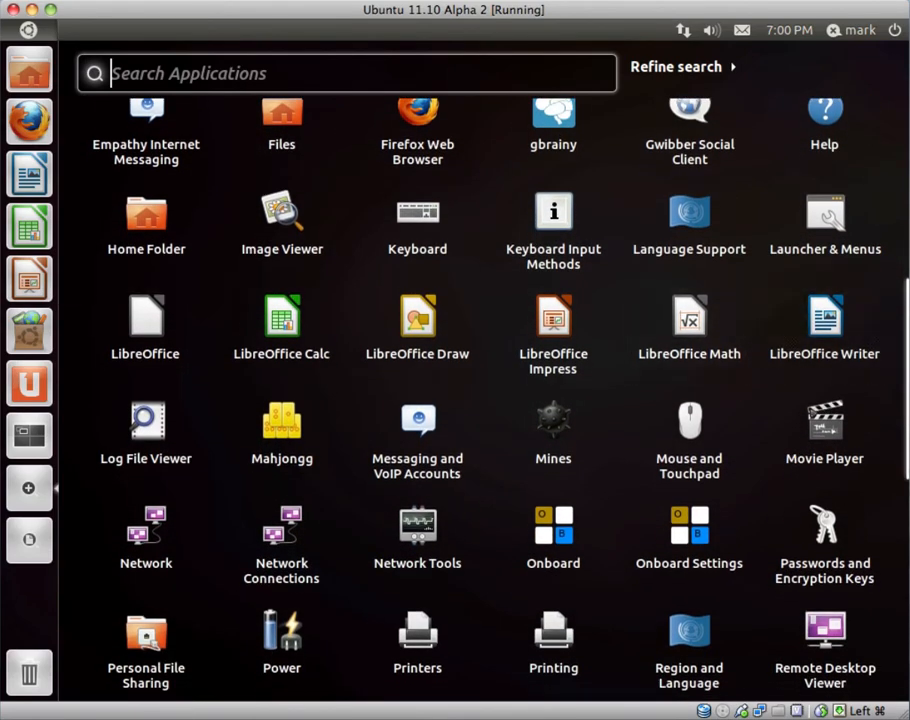
{"action": "mouse_move", "coordinate": [552, 332]}
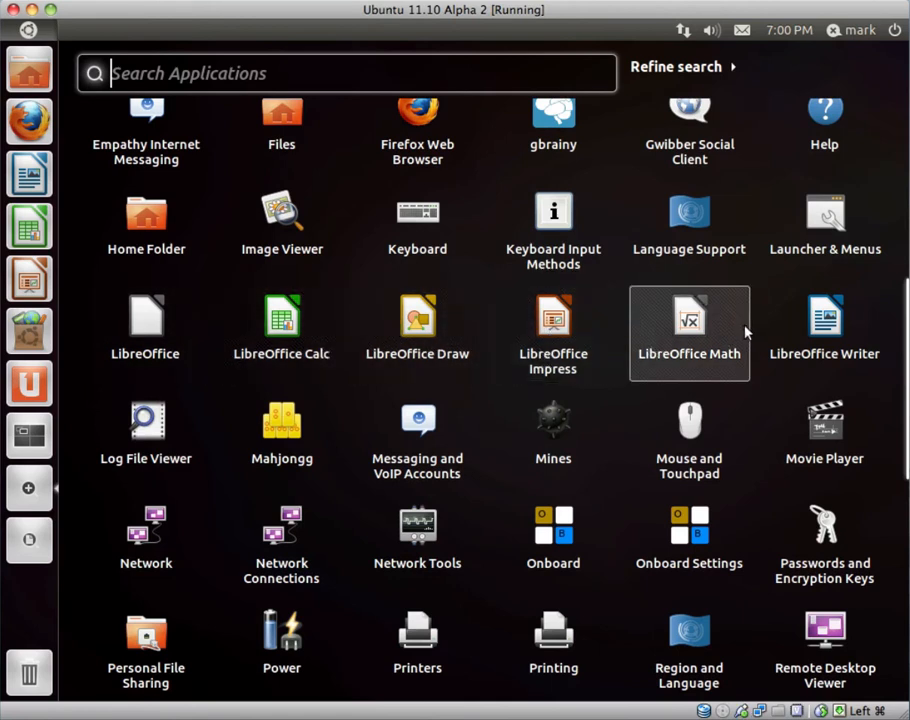
{"action": "mouse_move", "coordinate": [416, 436]}
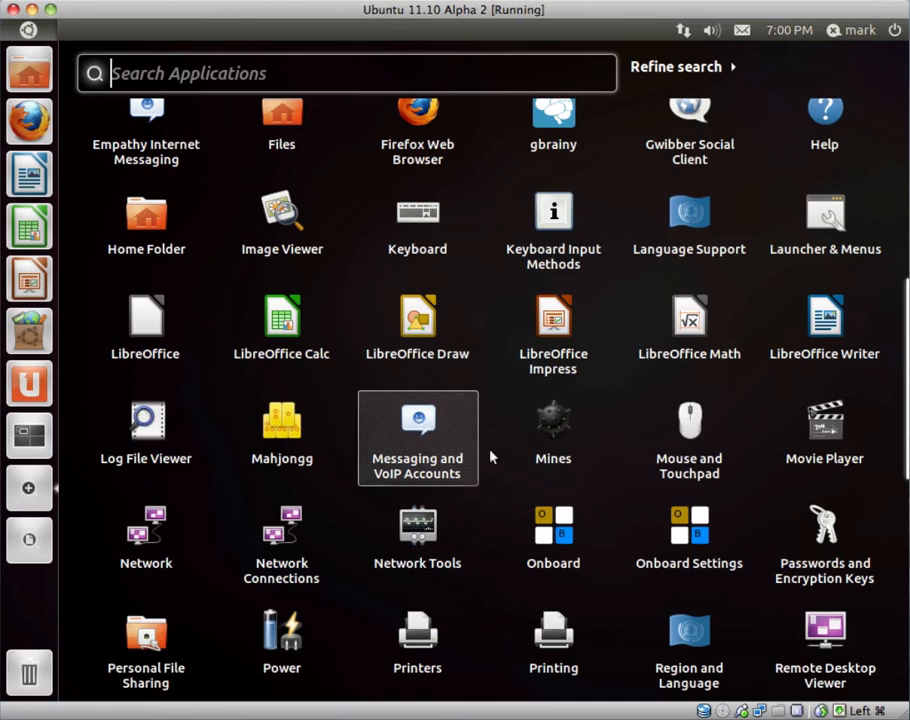
{"action": "mouse_move", "coordinate": [552, 438]}
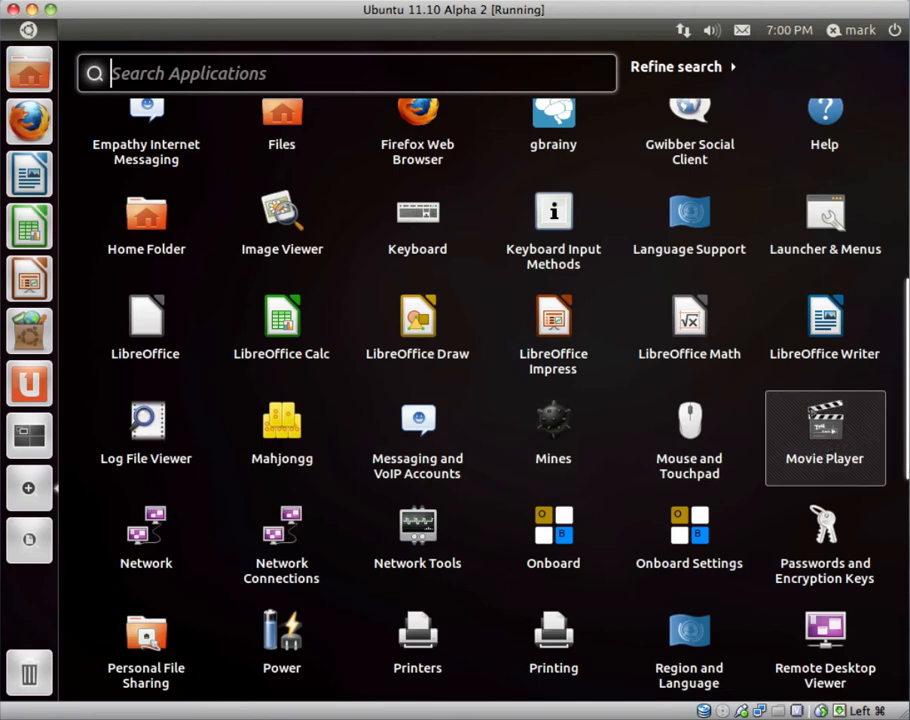
{"action": "scroll", "scroll_direction": "down", "scroll_amount": 3}
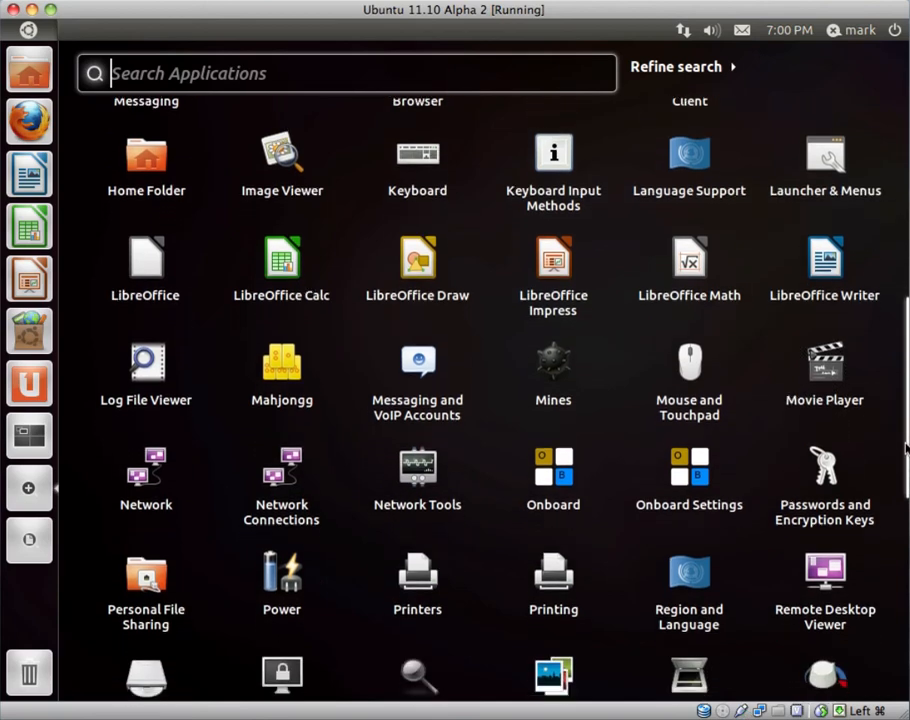
{"action": "scroll", "scroll_direction": "down", "scroll_amount": 3}
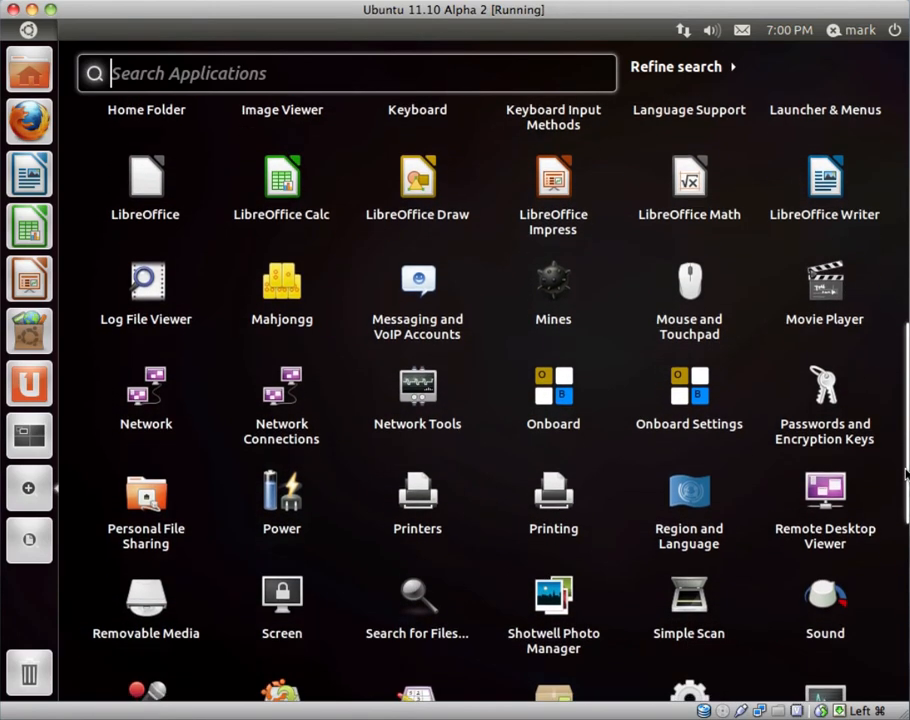
{"action": "scroll", "scroll_direction": "down", "scroll_amount": 3}
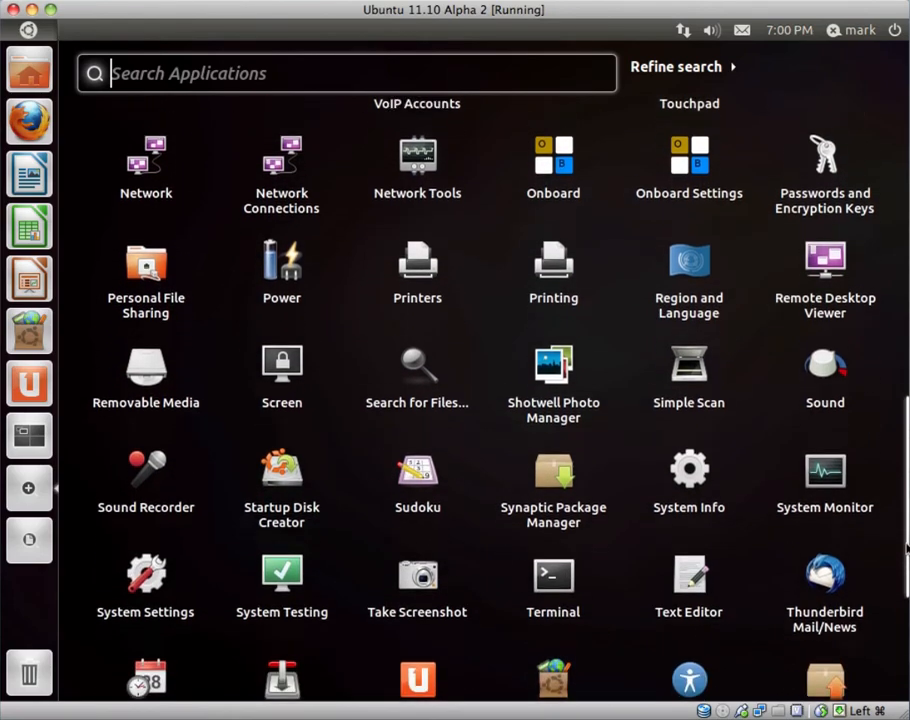
{"action": "scroll", "scroll_direction": "down", "scroll_amount": 3}
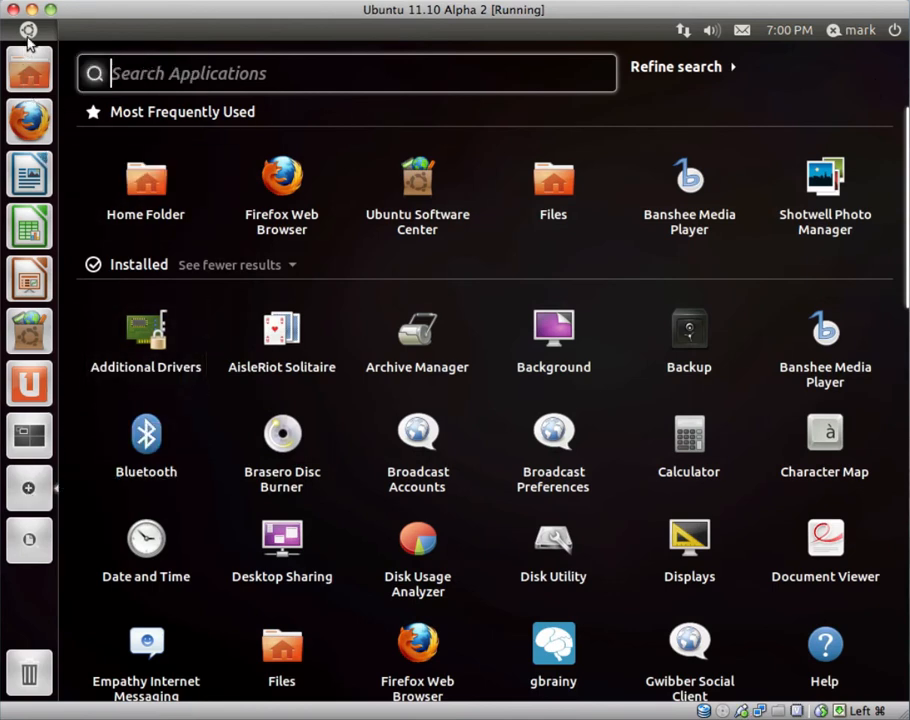
{"action": "left_click", "coordinate": [28, 28]}
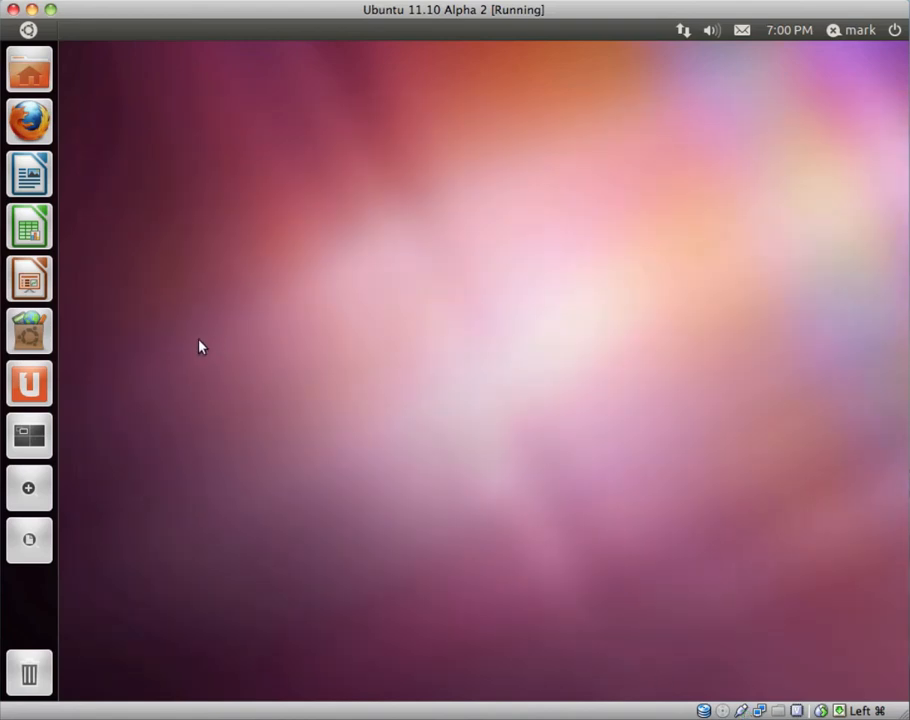
{"action": "mouse_move", "coordinate": [204, 328]}
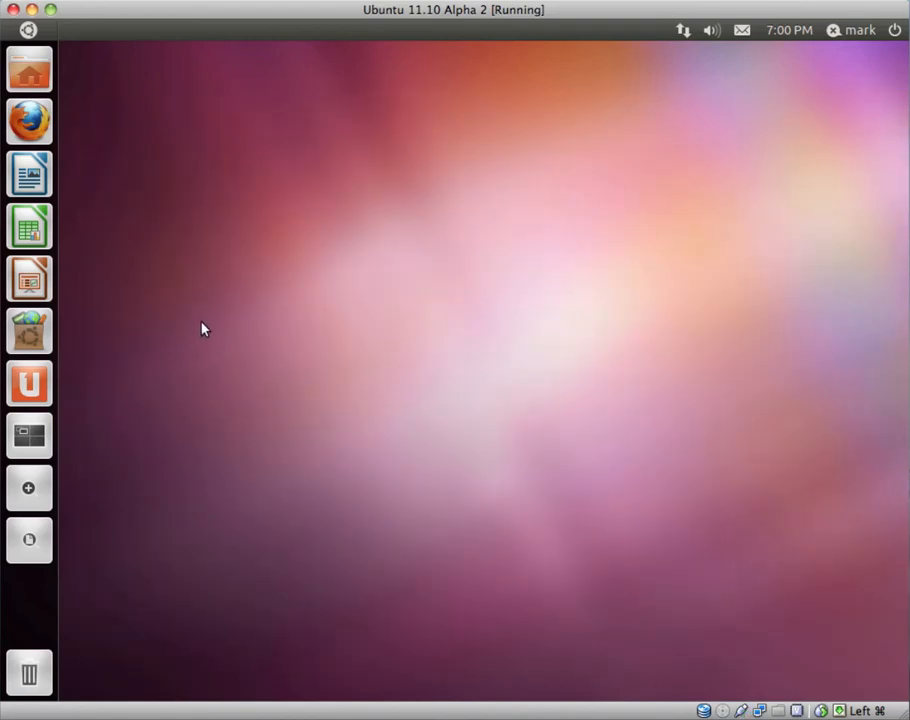
{"action": "mouse_move", "coordinate": [28, 488]}
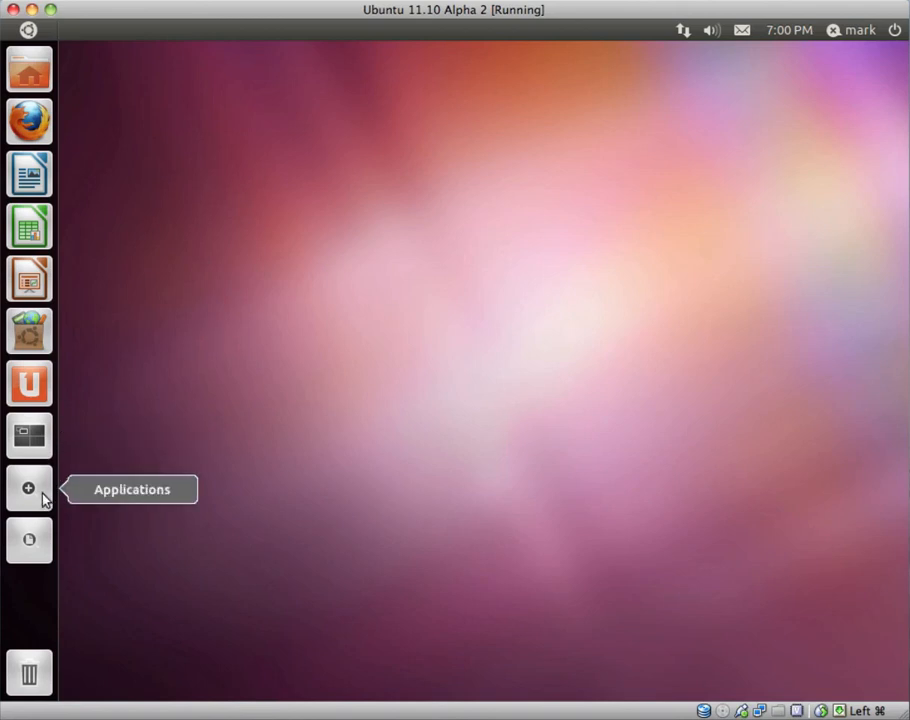
{"action": "left_click", "coordinate": [28, 488]}
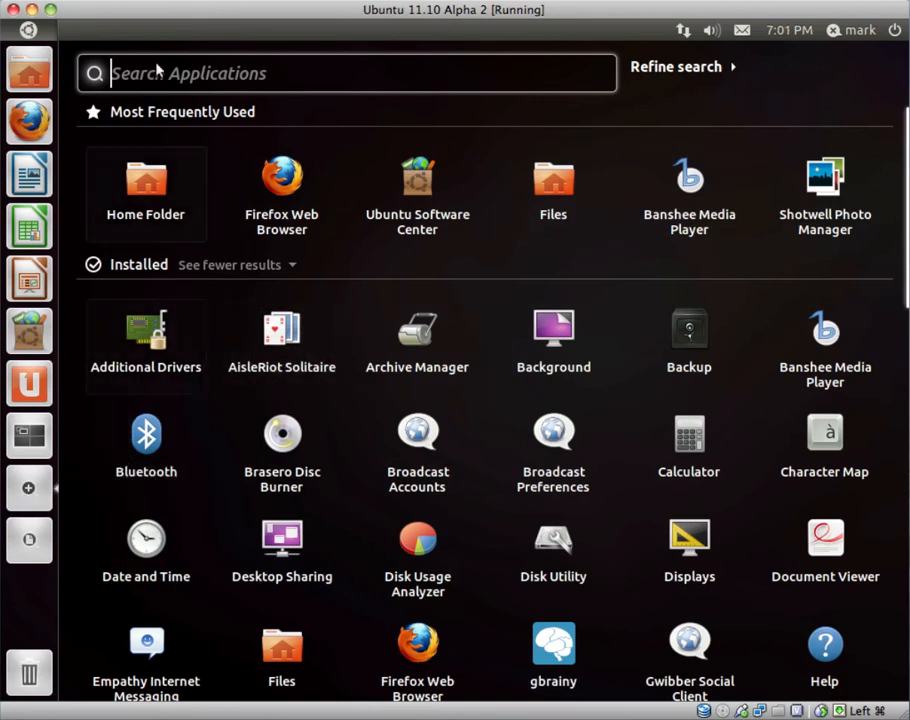
Step: Close the lens and show the launcher quicklist of categories from Accessories to System
{"action": "left_click", "coordinate": [28, 488]}
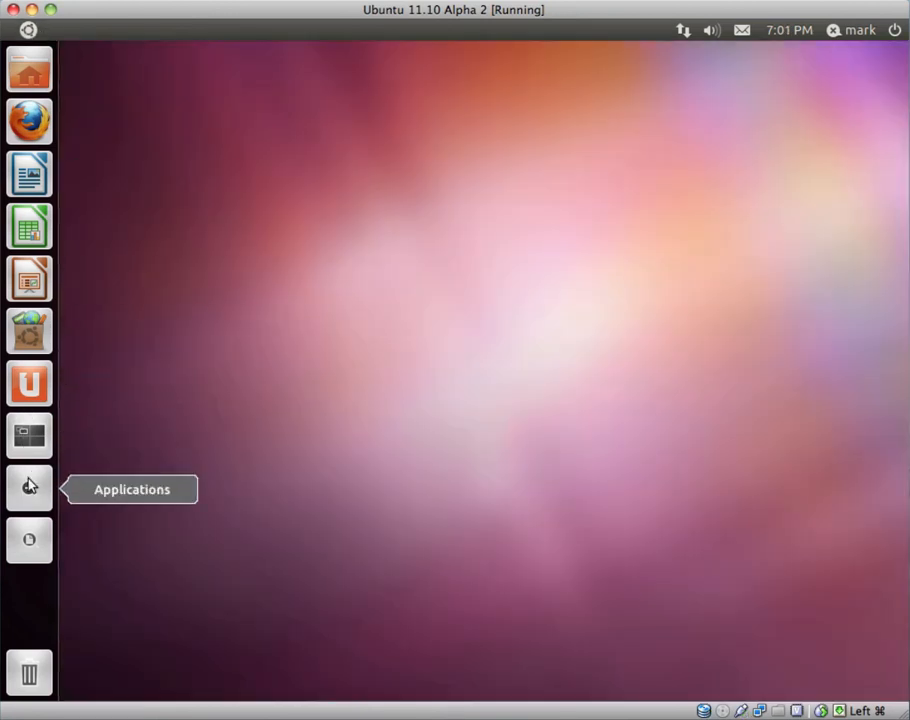
{"action": "left_click", "coordinate": [28, 488]}
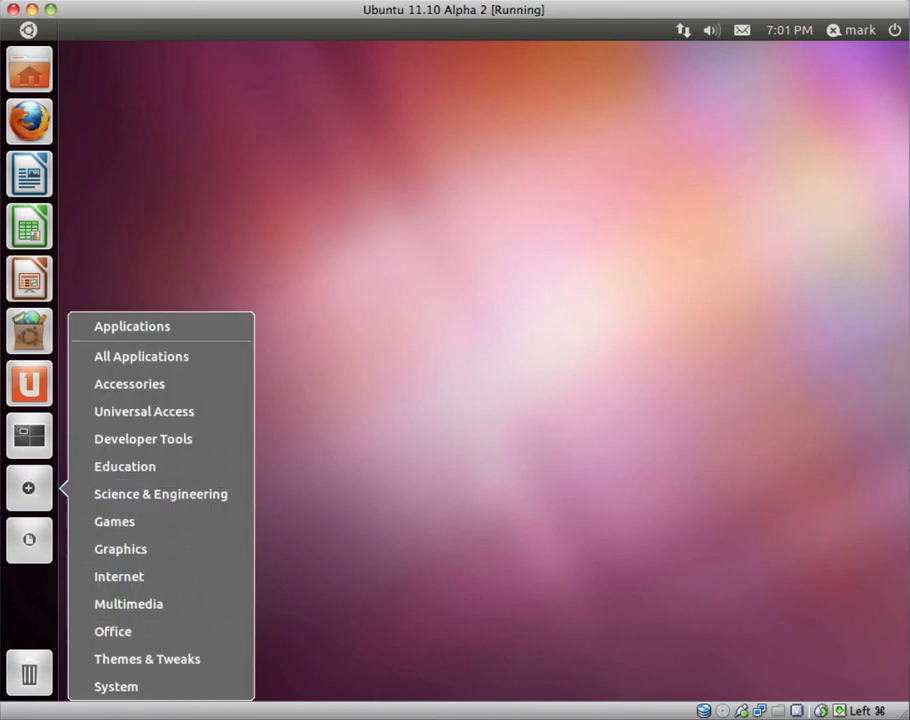
{"action": "mouse_move", "coordinate": [114, 520]}
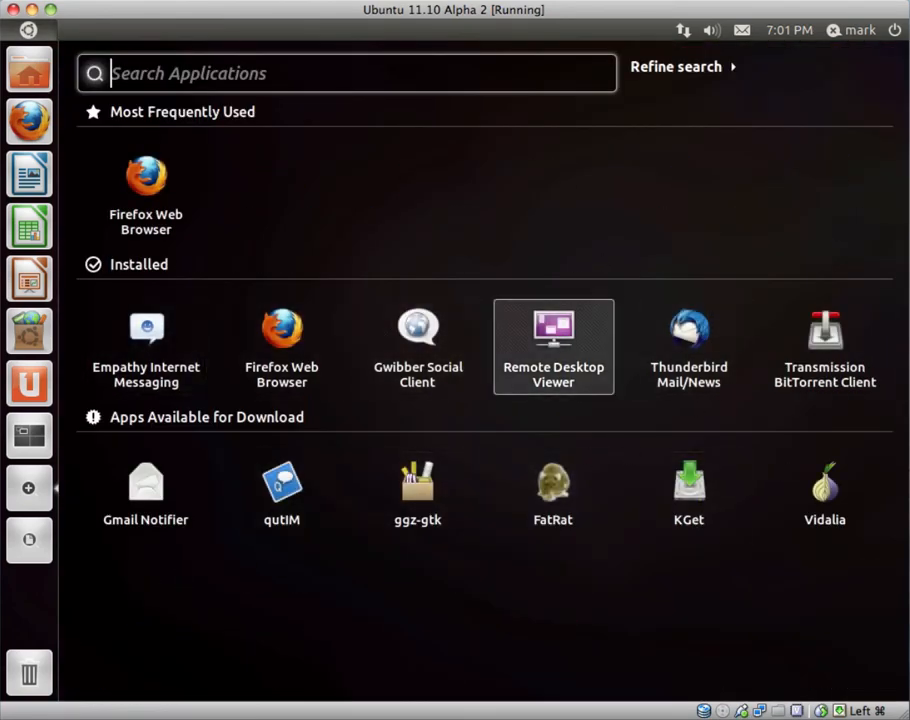
{"action": "mouse_move", "coordinate": [416, 348]}
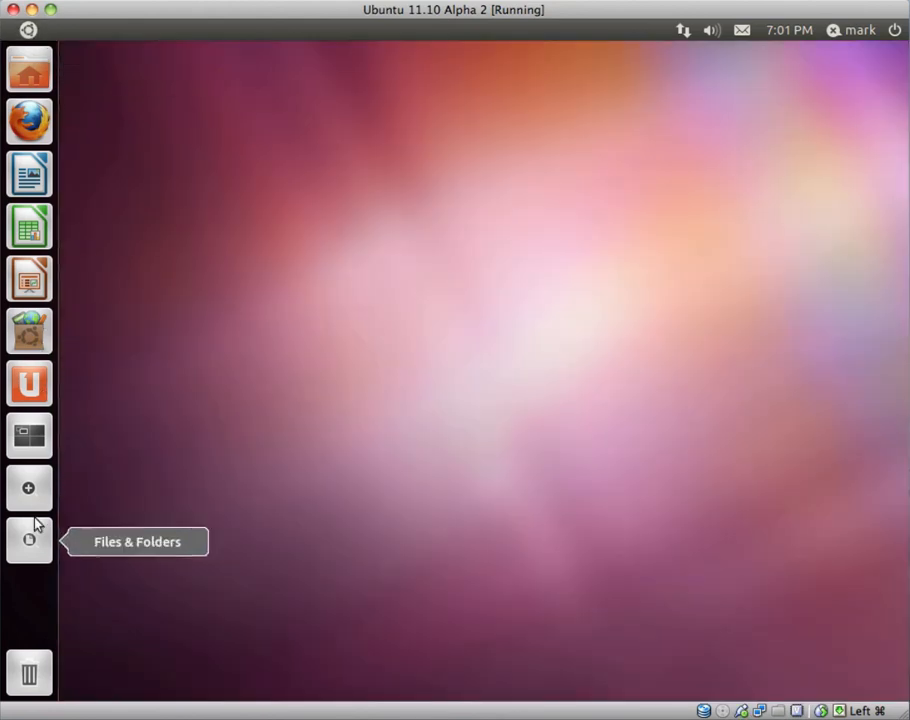
{"action": "left_click", "coordinate": [28, 488]}
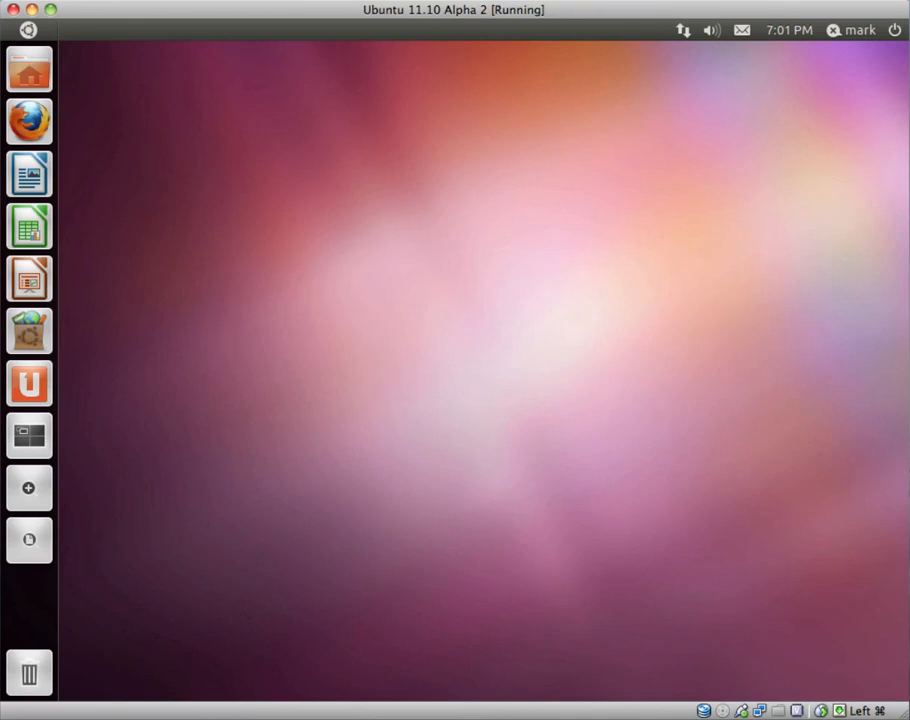
{"action": "mouse_move", "coordinate": [500, 424]}
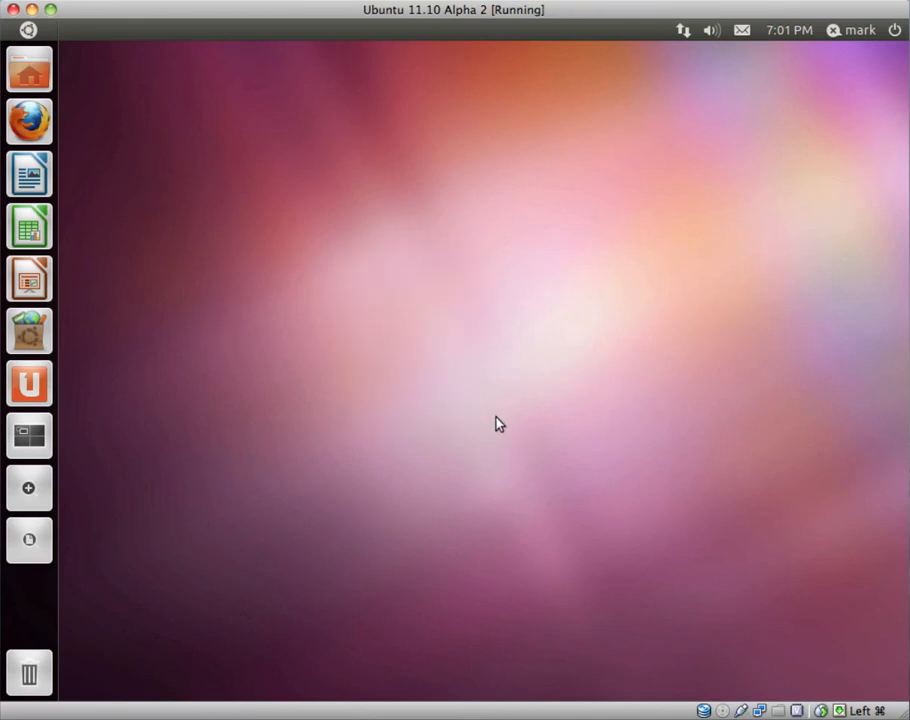
{"action": "mouse_move", "coordinate": [520, 436]}
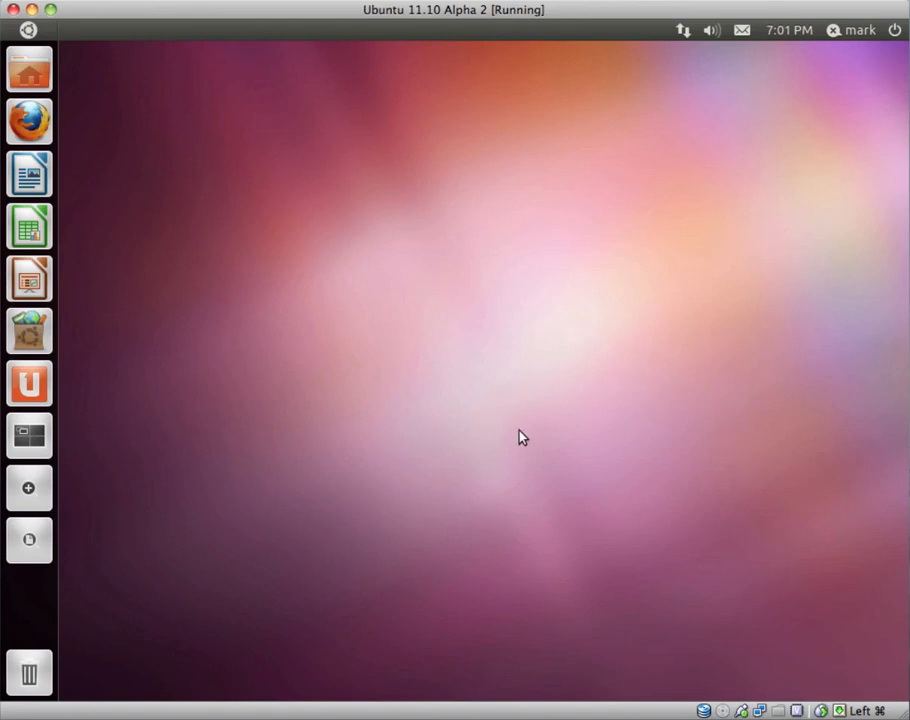
{"action": "mouse_move", "coordinate": [884, 348]}
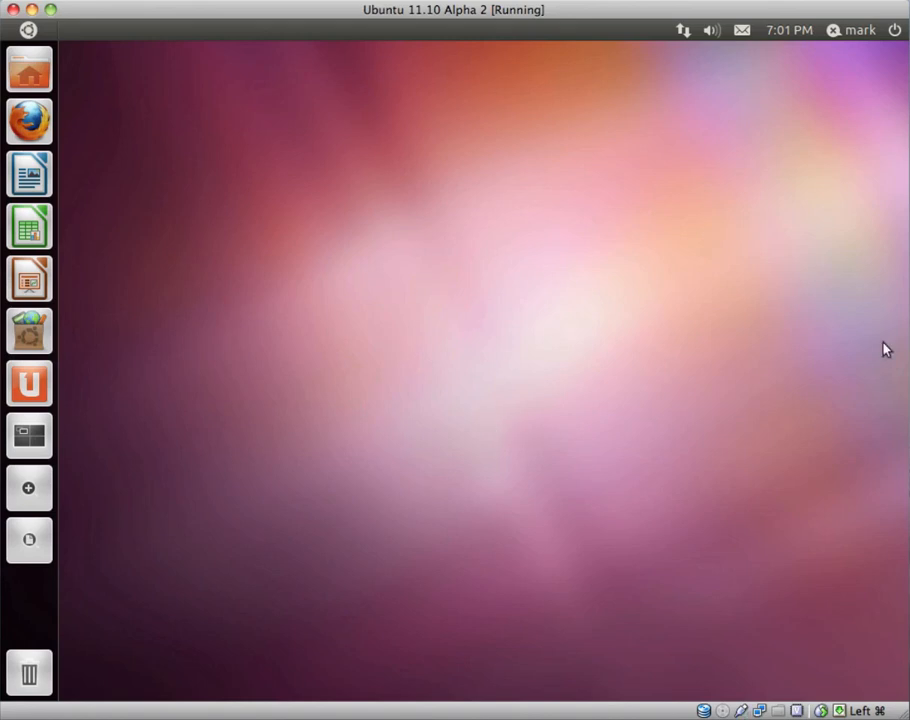